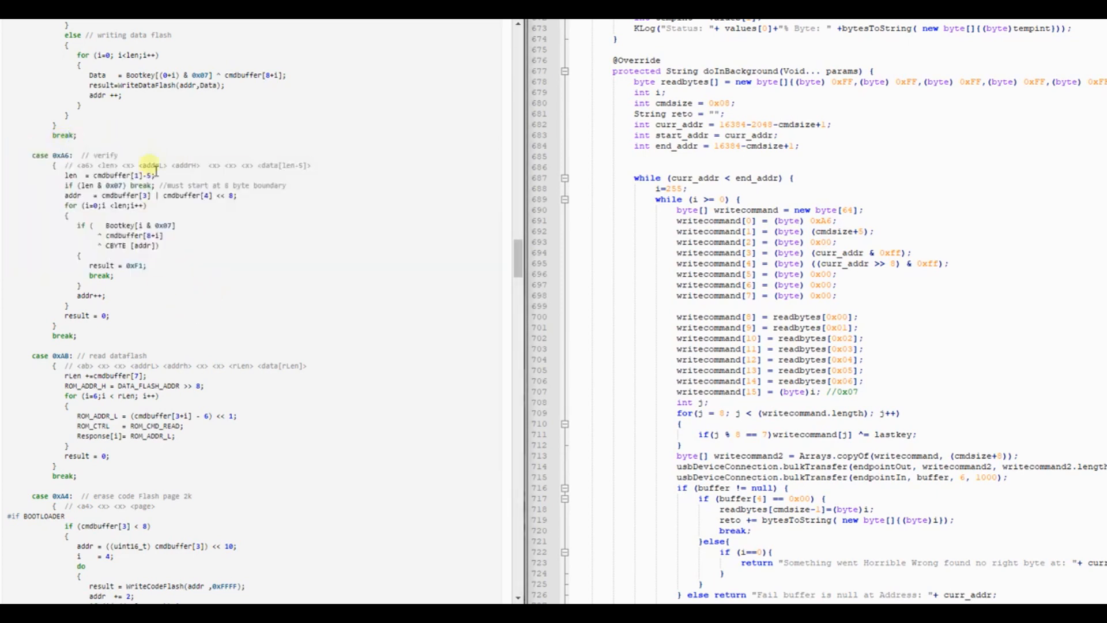
Mark the 0xA6 command byte in the Android array and the len and addrL fields of the verify packet comment.
scroll(up, 3)
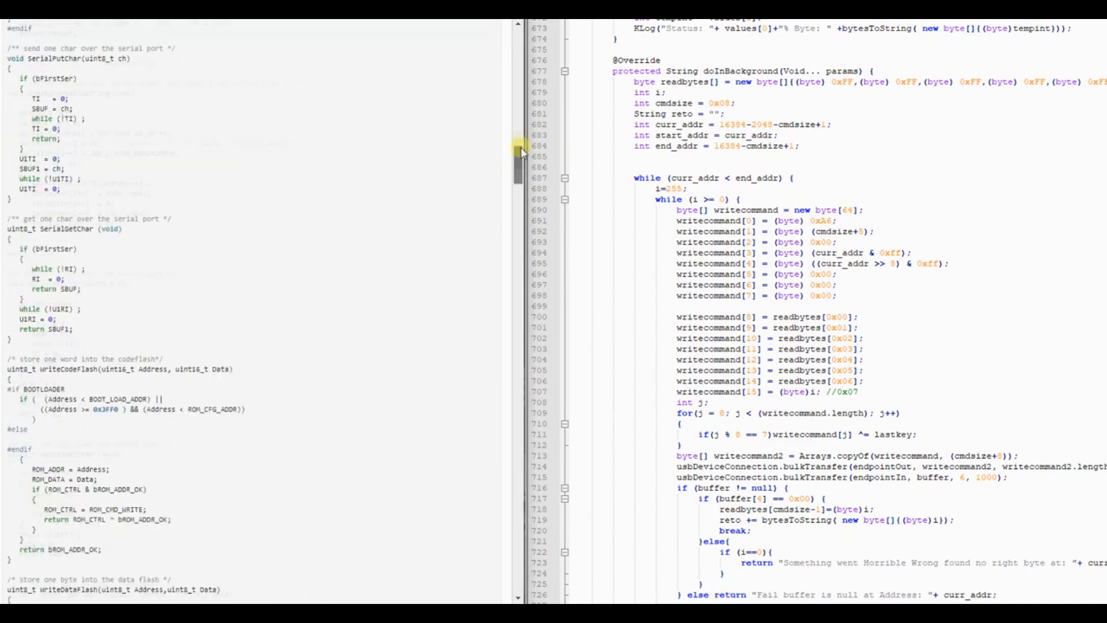
scroll(up, 3)
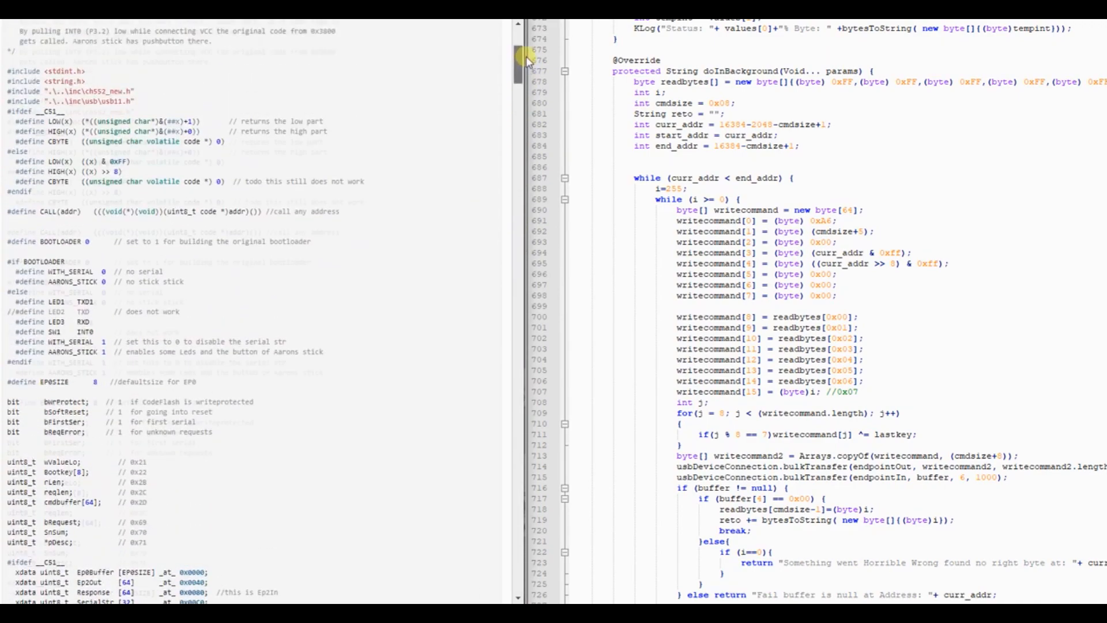
scroll(down, 3)
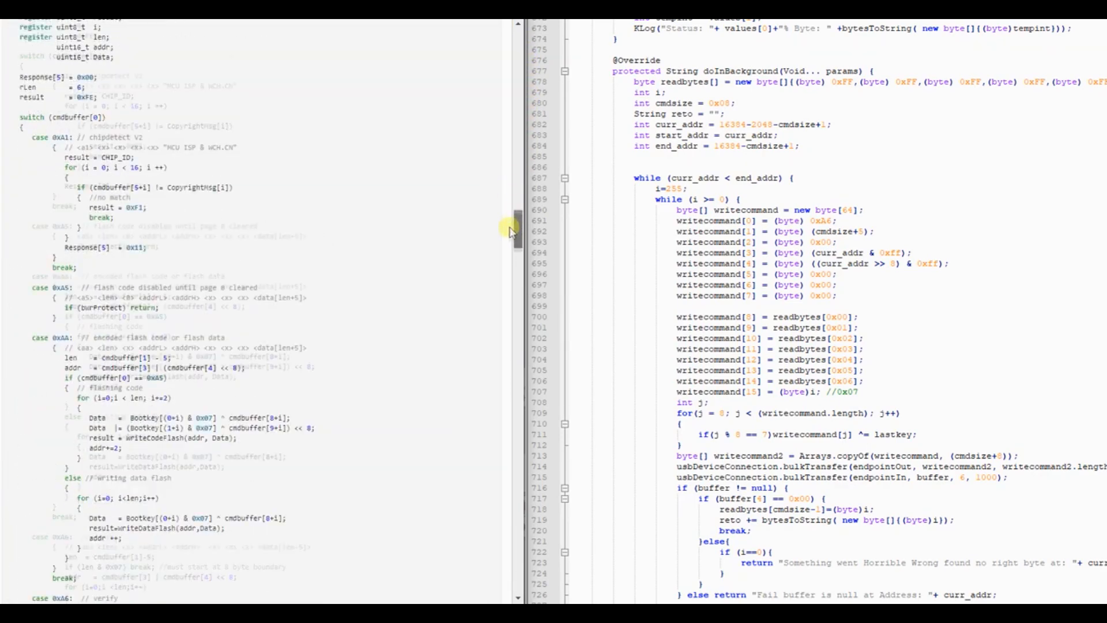
scroll(down, 3)
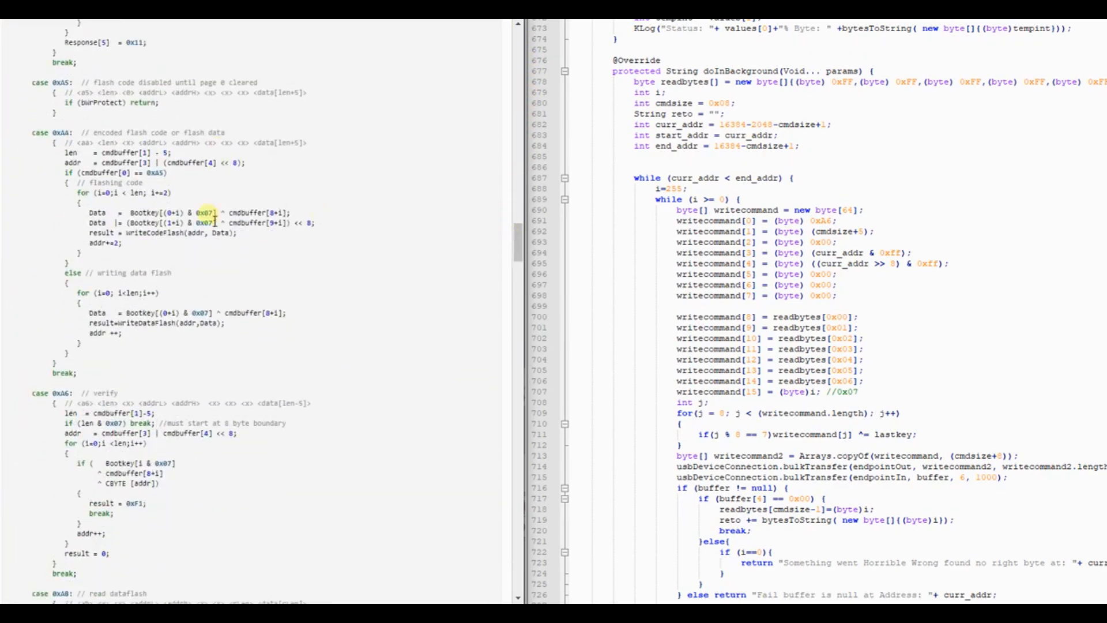
scroll(down, 3)
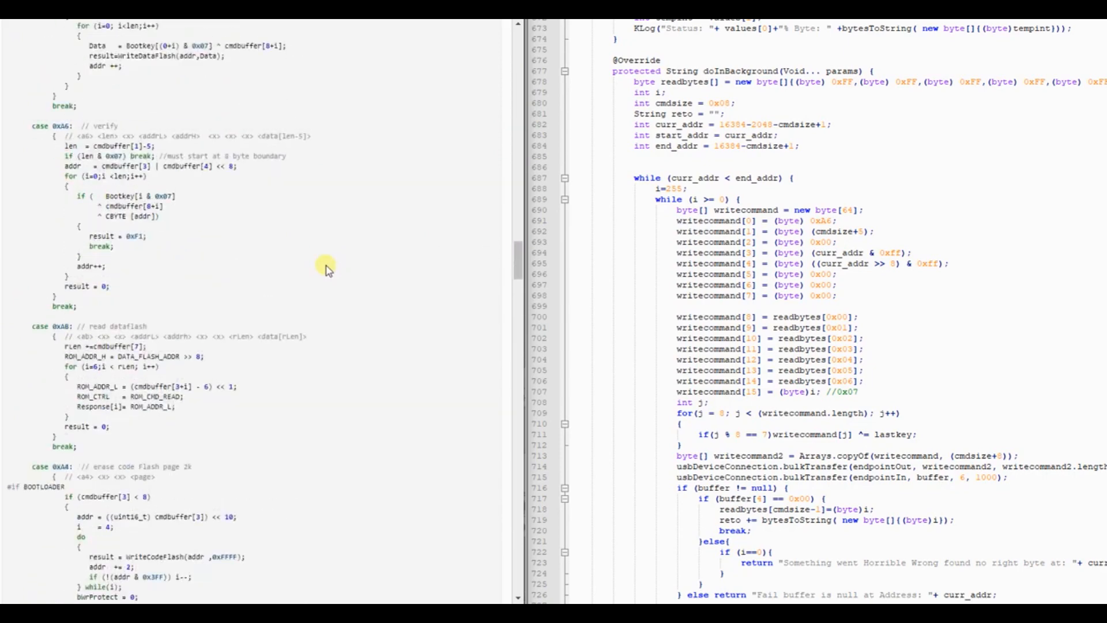
mouse_move(206, 216)
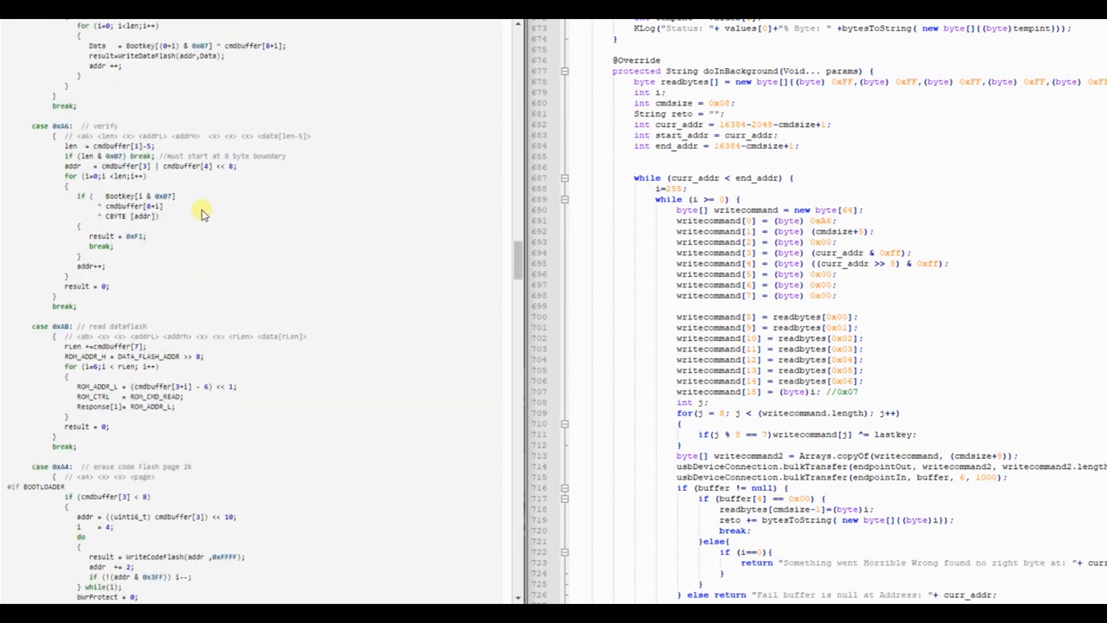
mouse_move(169, 182)
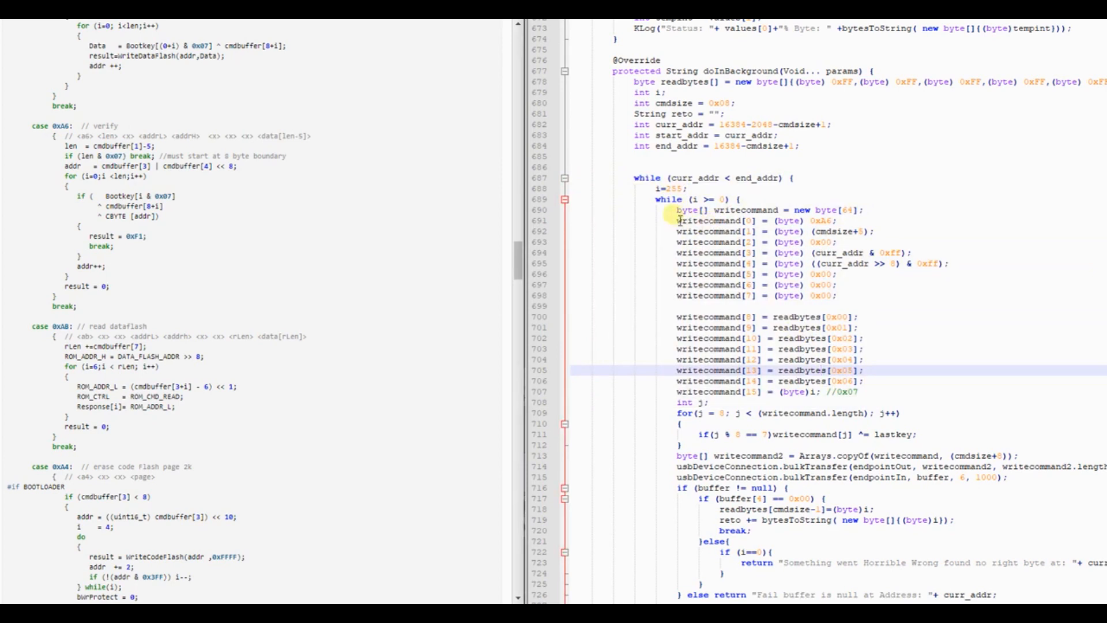
mouse_move(400, 232)
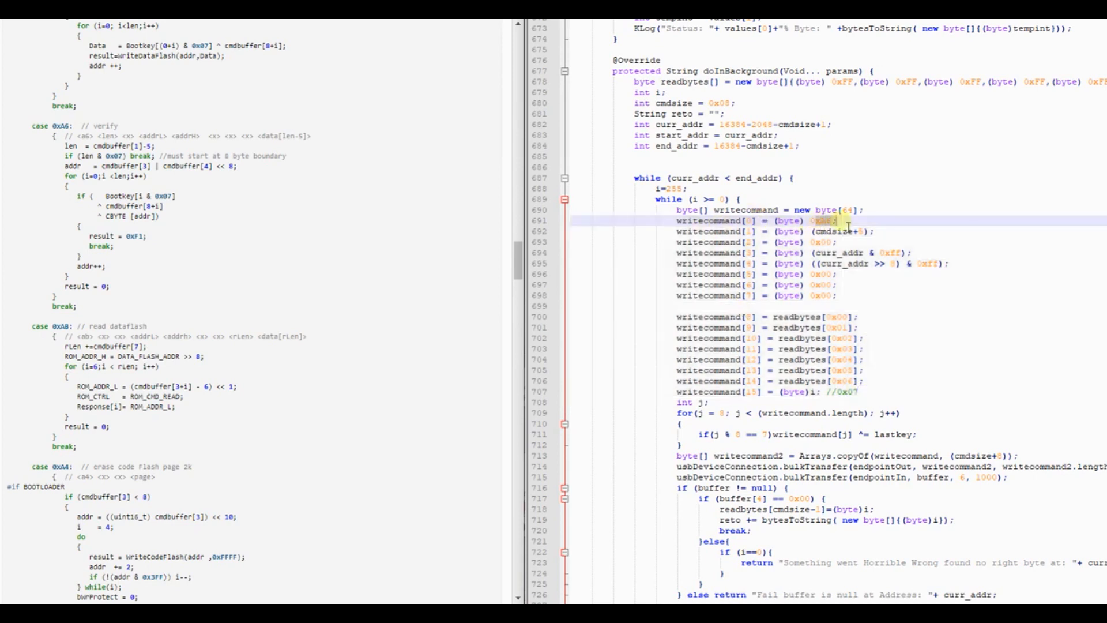
double_click(67, 132)
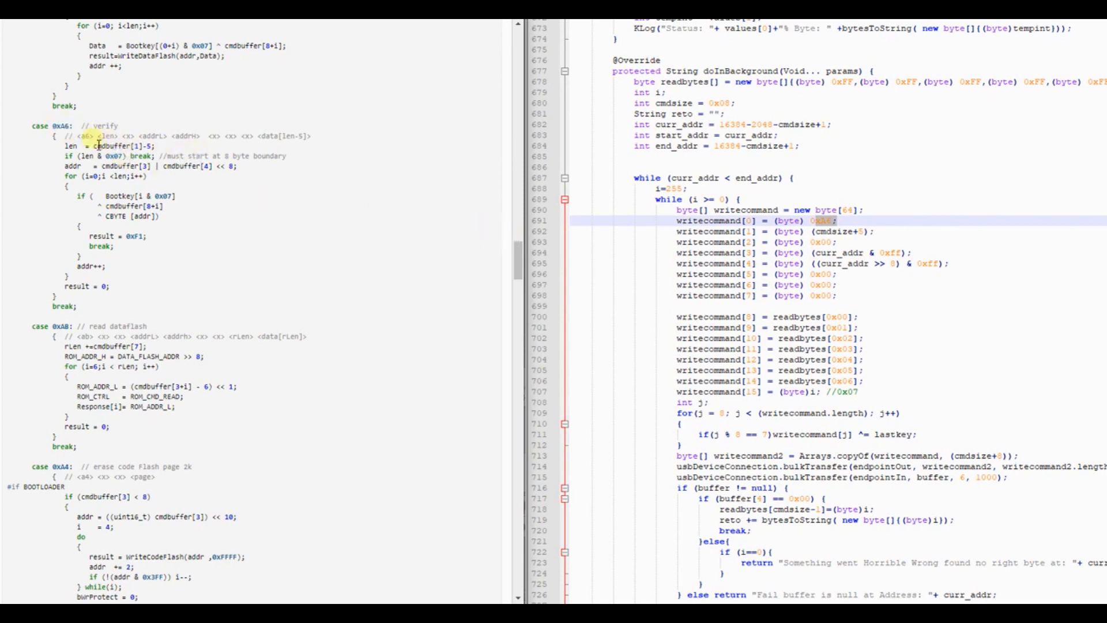
drag(89, 136, 276, 136)
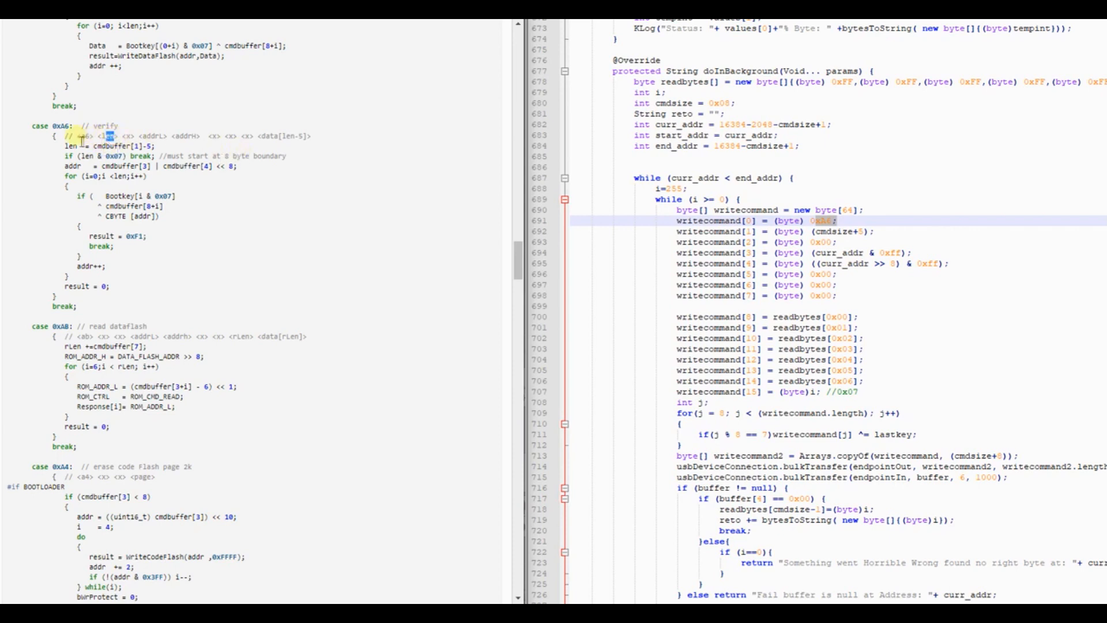
mouse_move(243, 149)
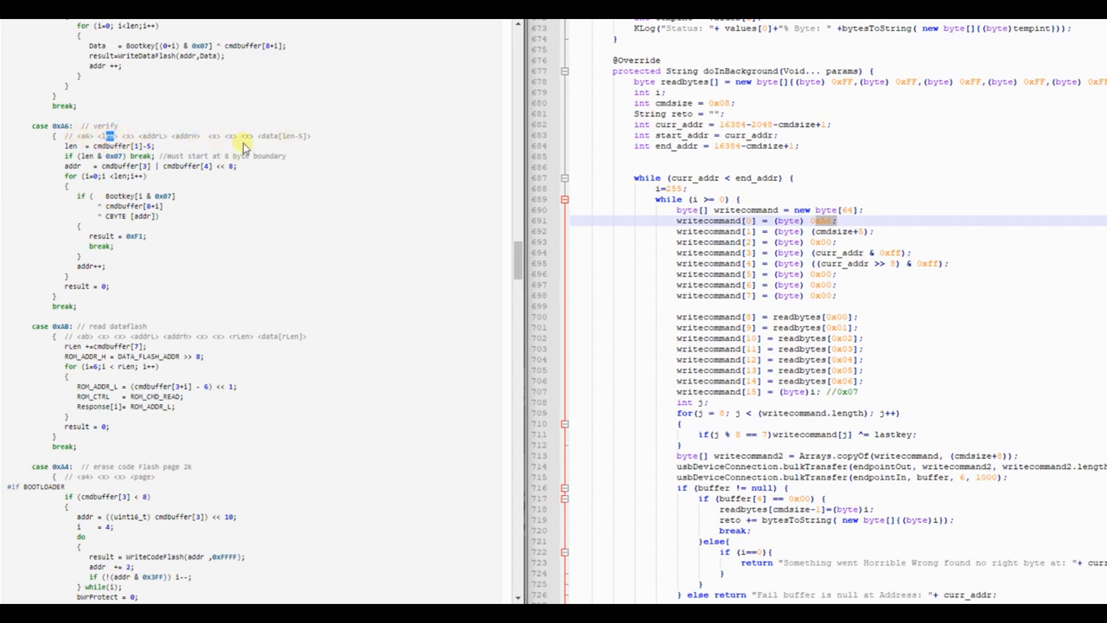
mouse_move(160, 134)
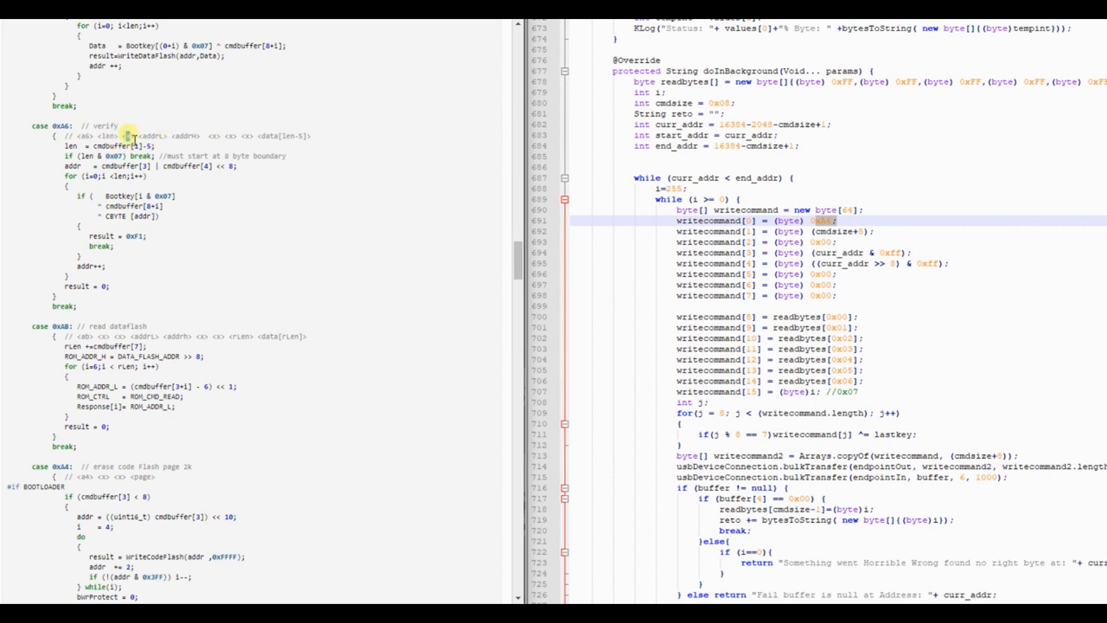
double_click(149, 136)
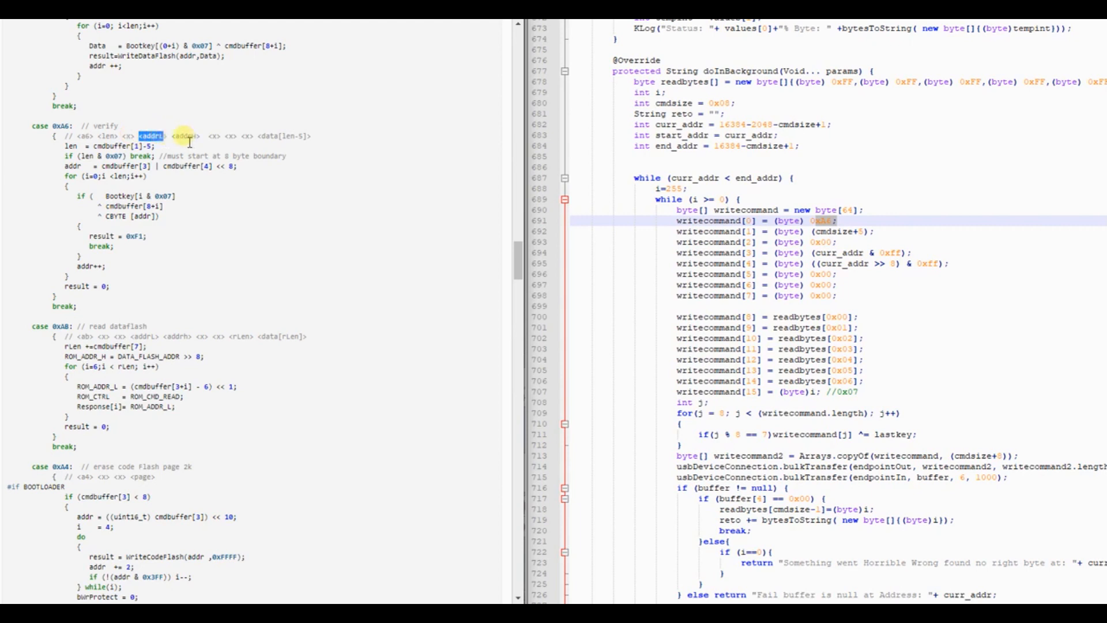
mouse_move(96, 170)
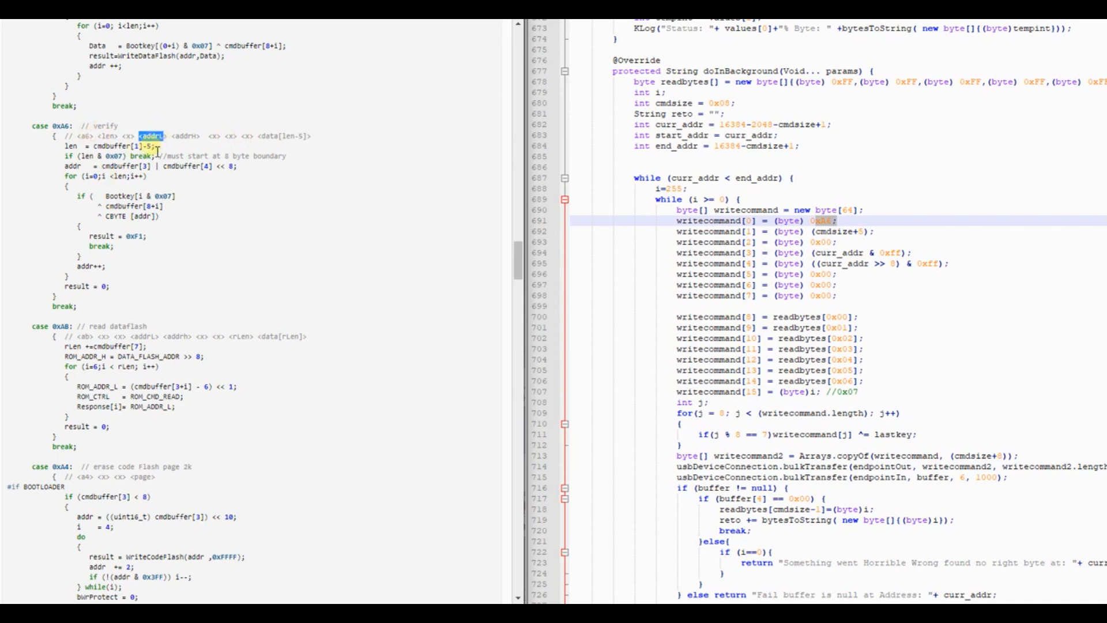
mouse_move(229, 147)
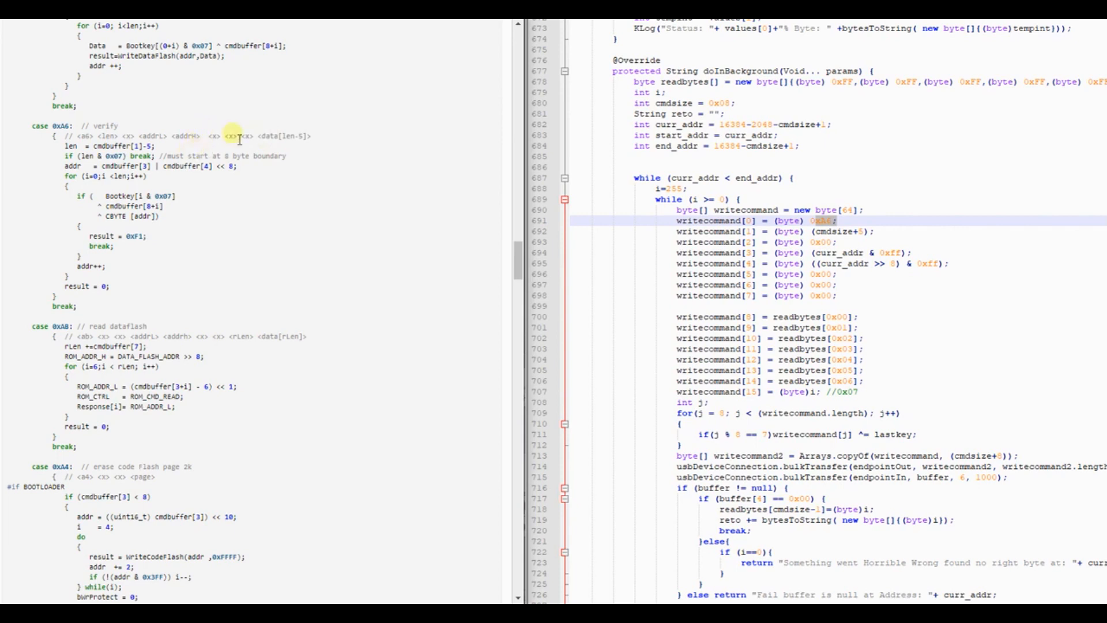
mouse_move(160, 154)
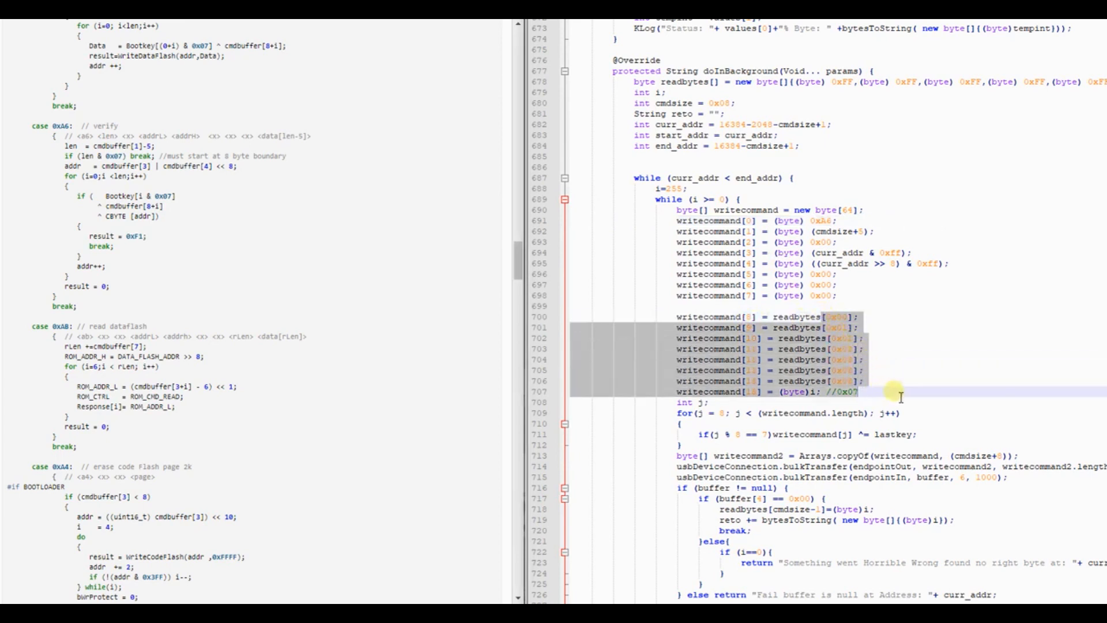
mouse_move(788, 400)
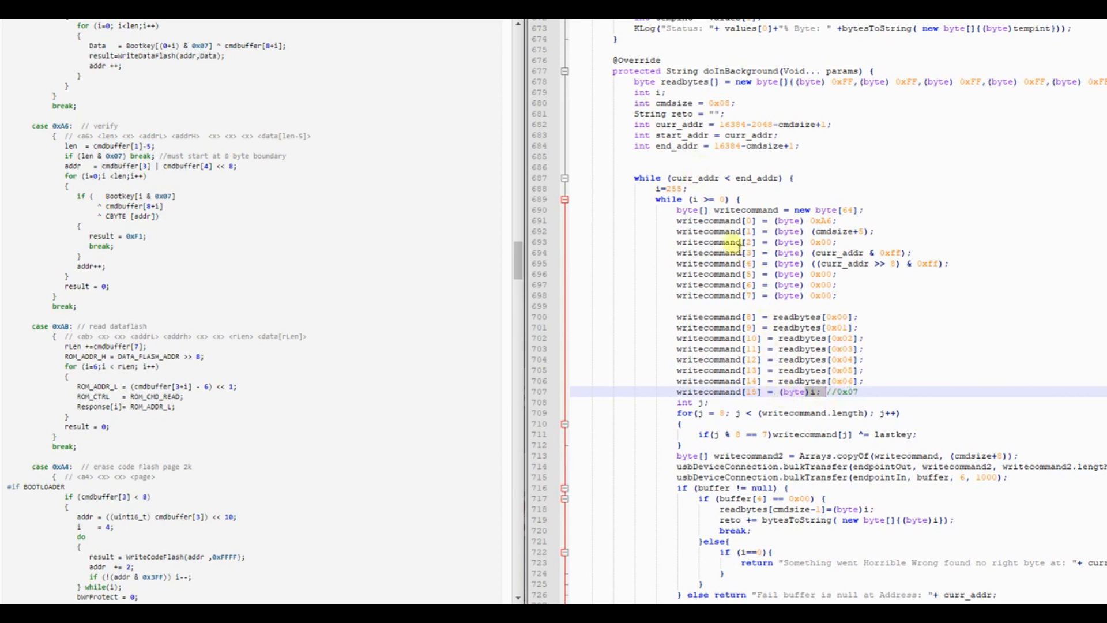
mouse_move(359, 232)
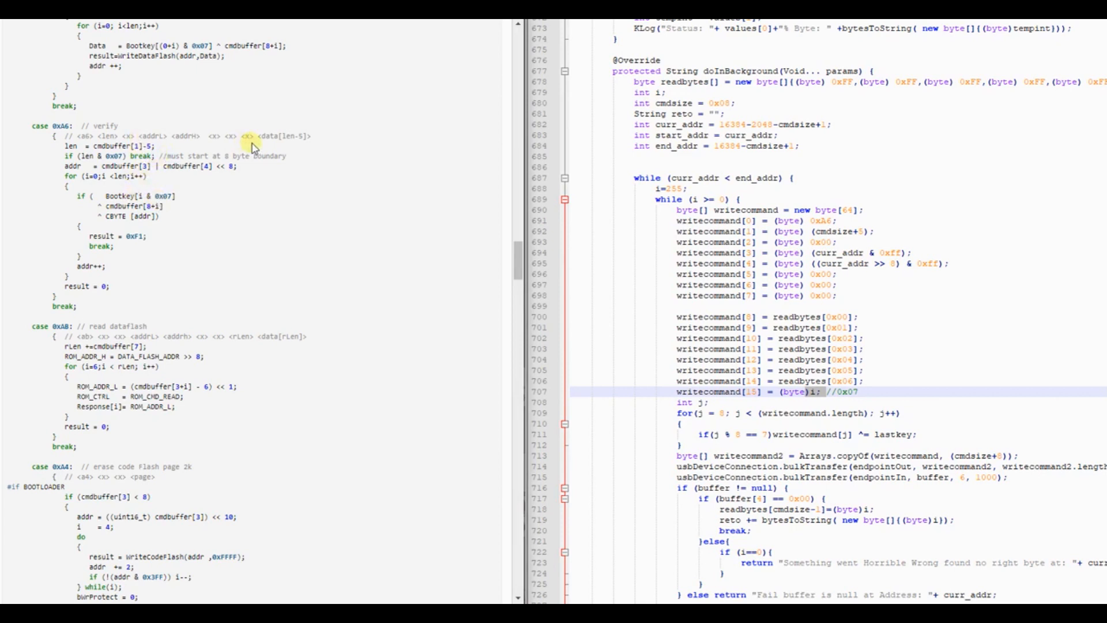
mouse_move(263, 149)
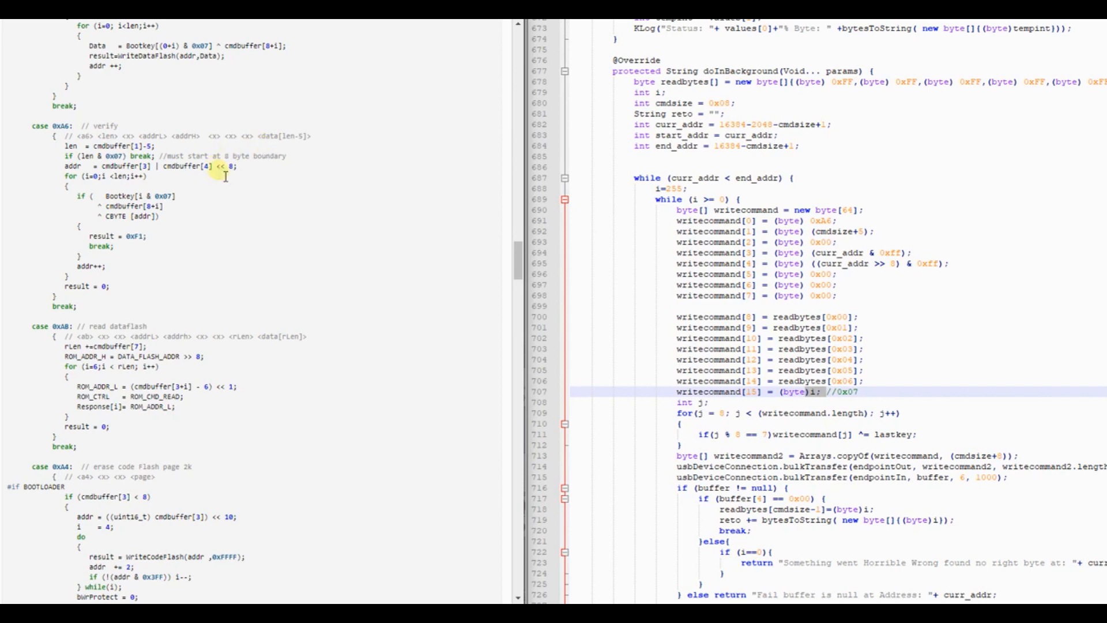
mouse_move(84, 134)
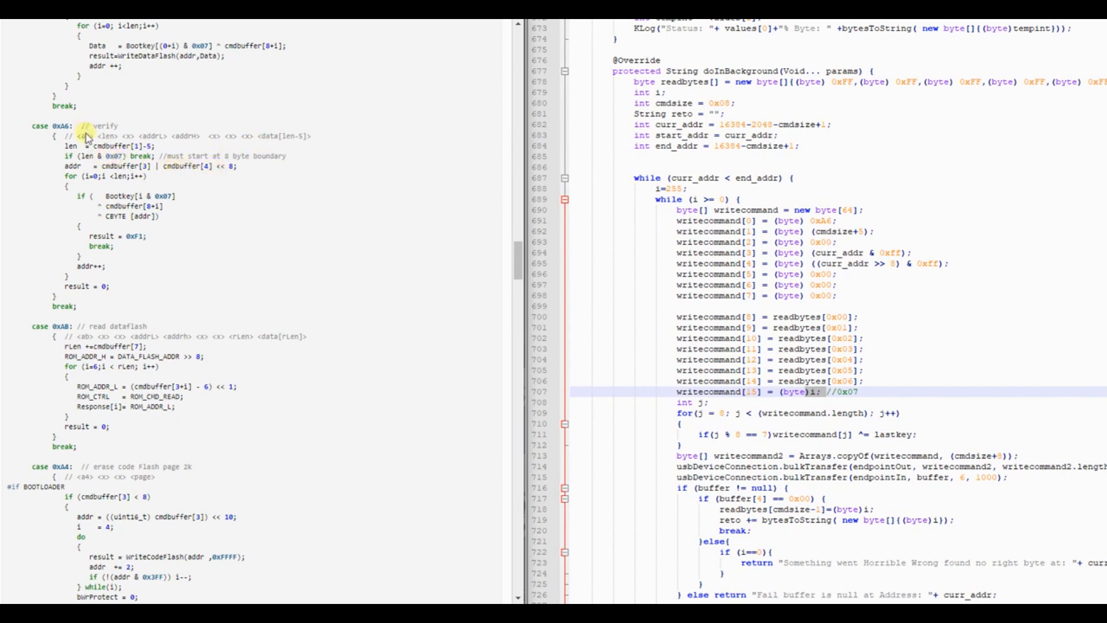
mouse_move(127, 226)
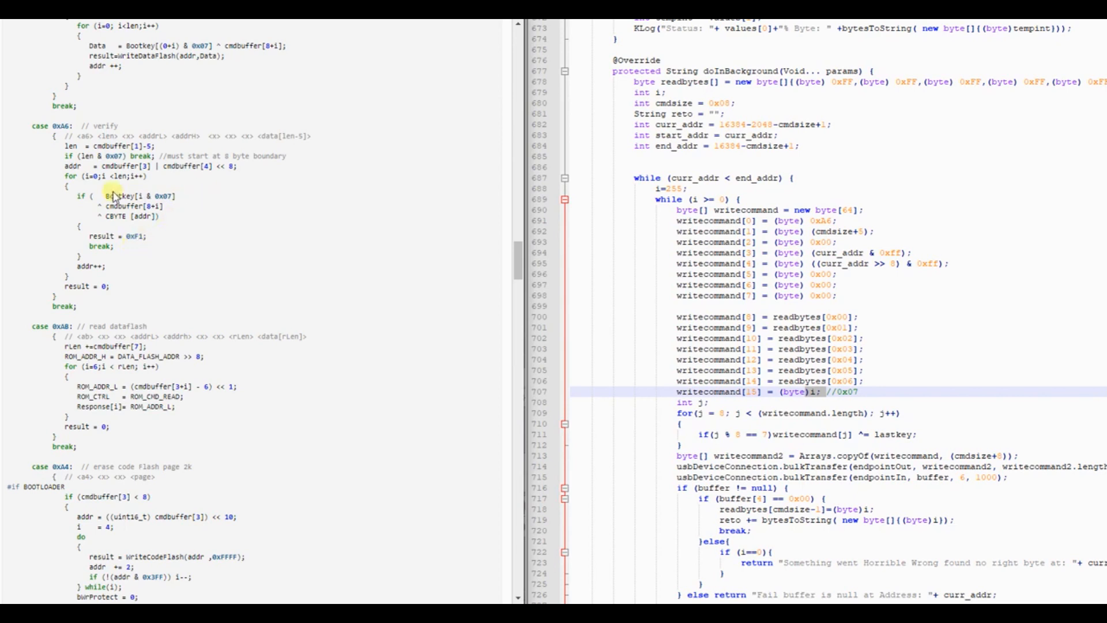
mouse_move(243, 192)
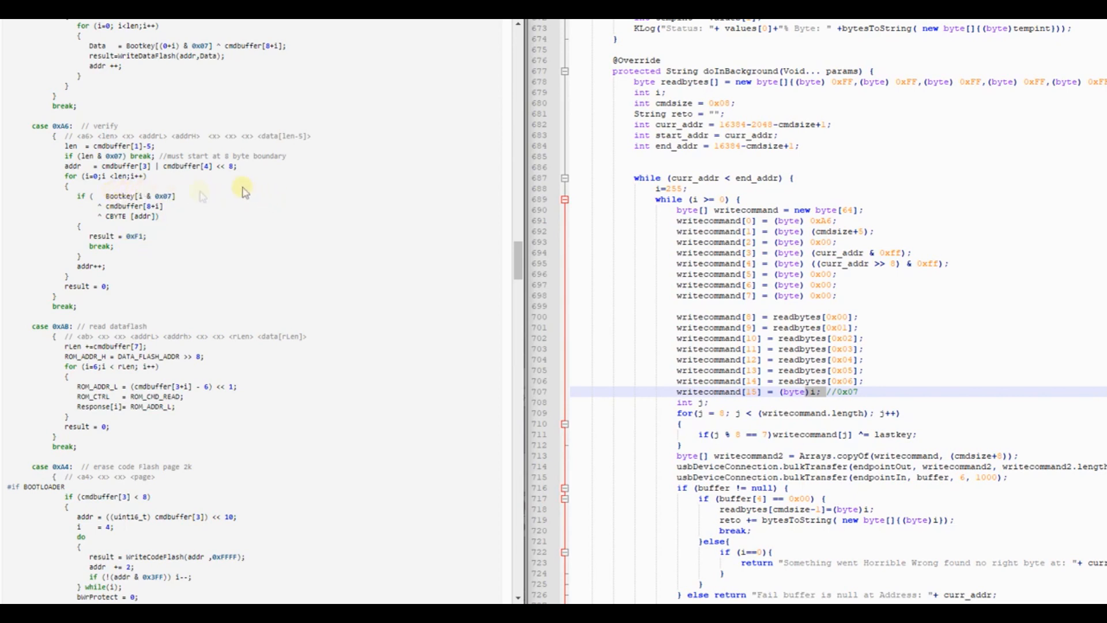
mouse_move(50, 222)
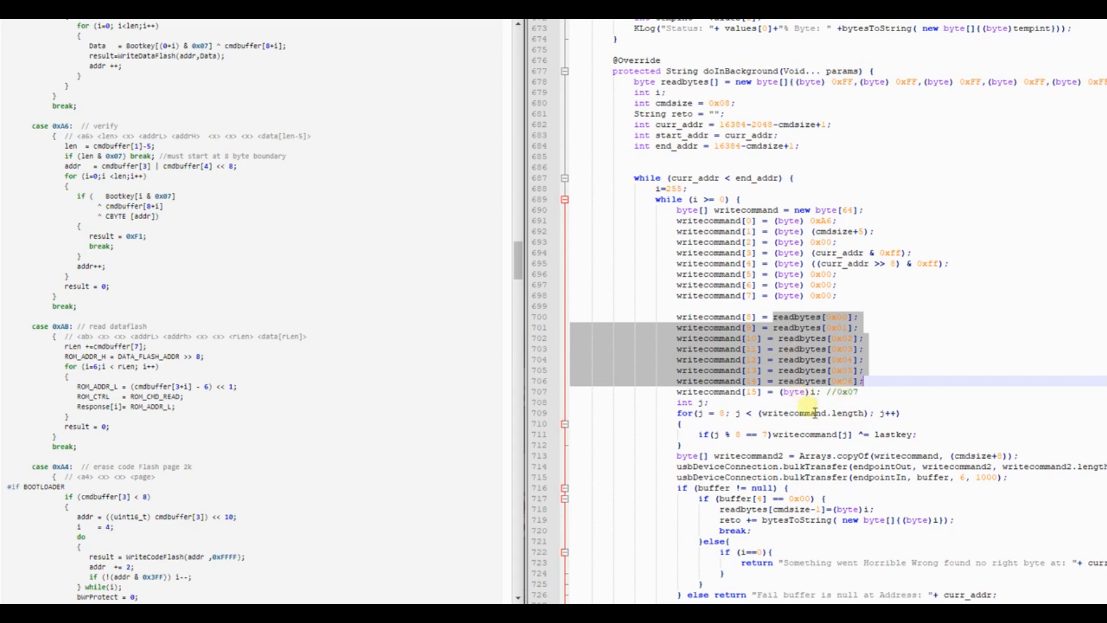
Scroll through the bootloader source and mark the command bytes for comparison with the app array.
scroll(down, 3)
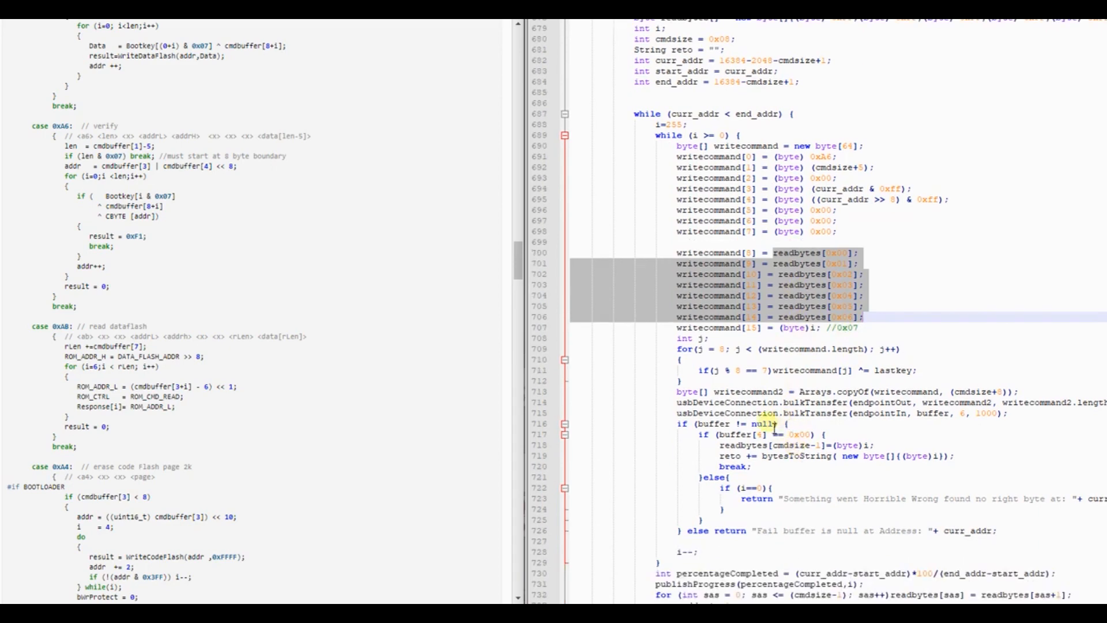
mouse_move(784, 423)
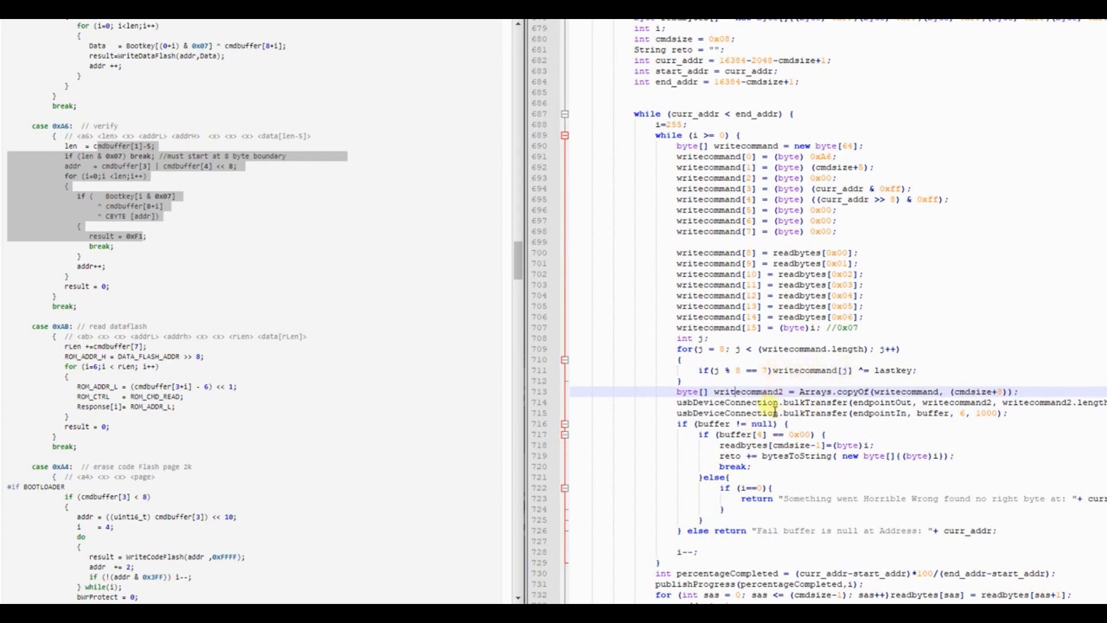
scroll(down, 3)
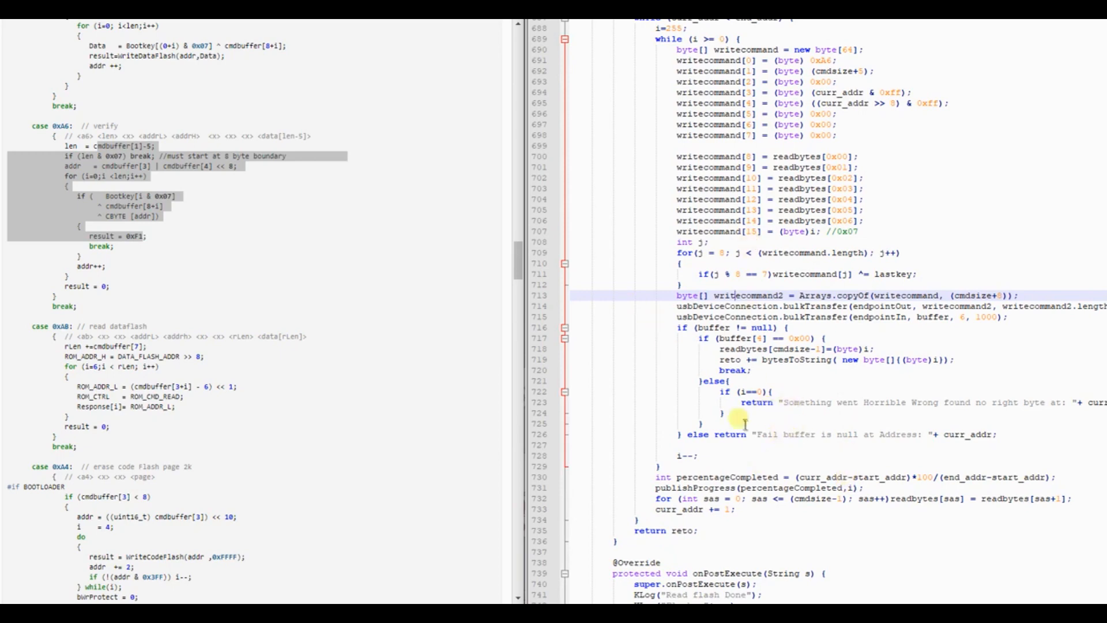
scroll(down, 3)
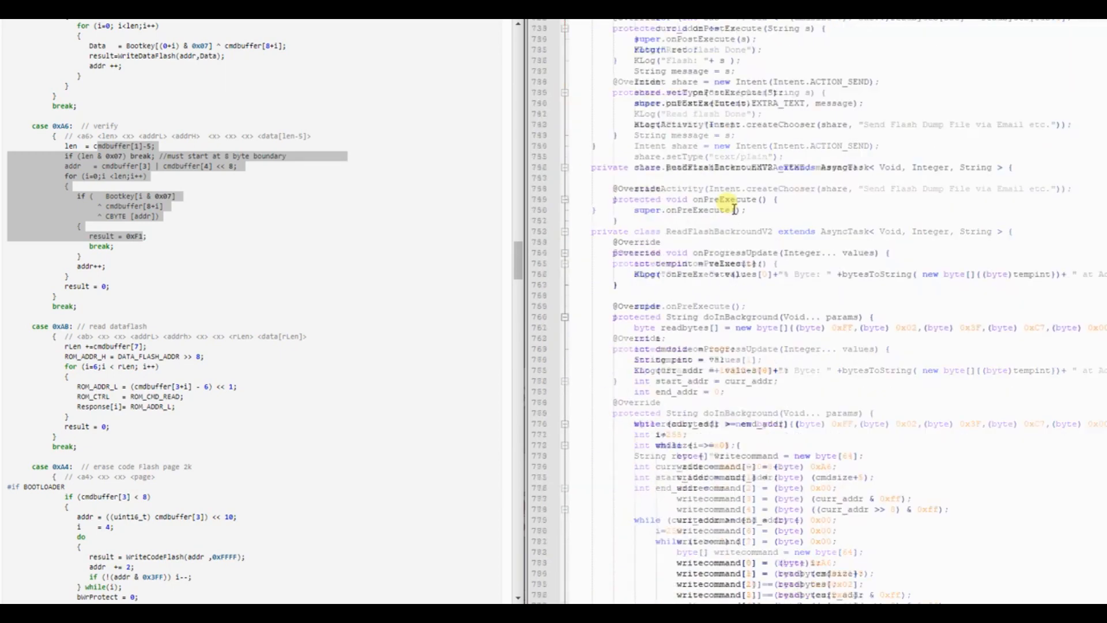
scroll(up, 3)
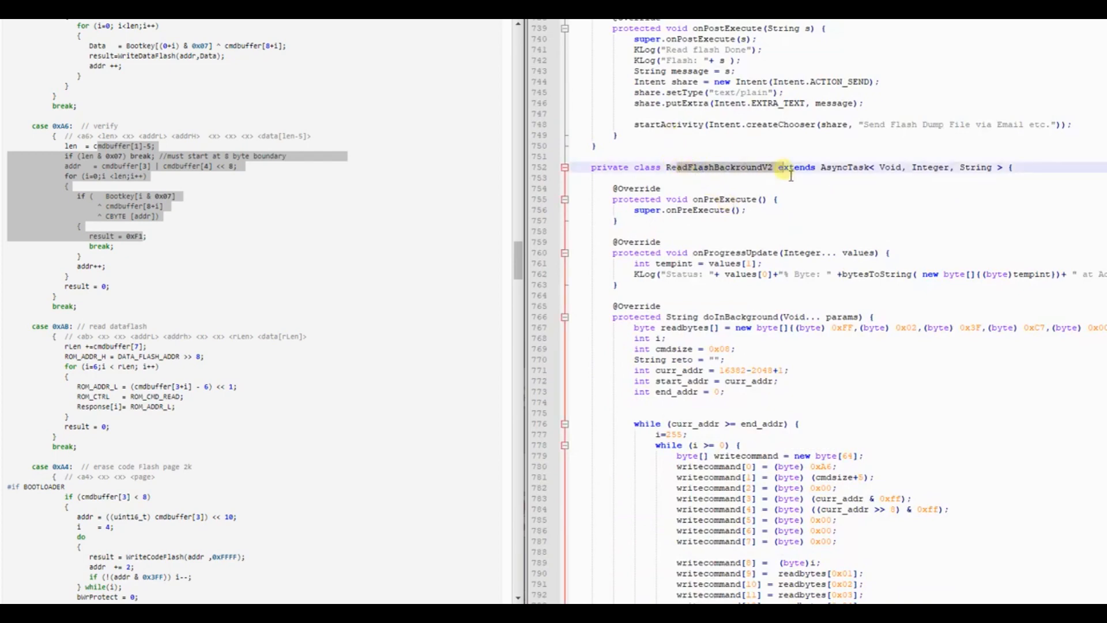
scroll(down, 3)
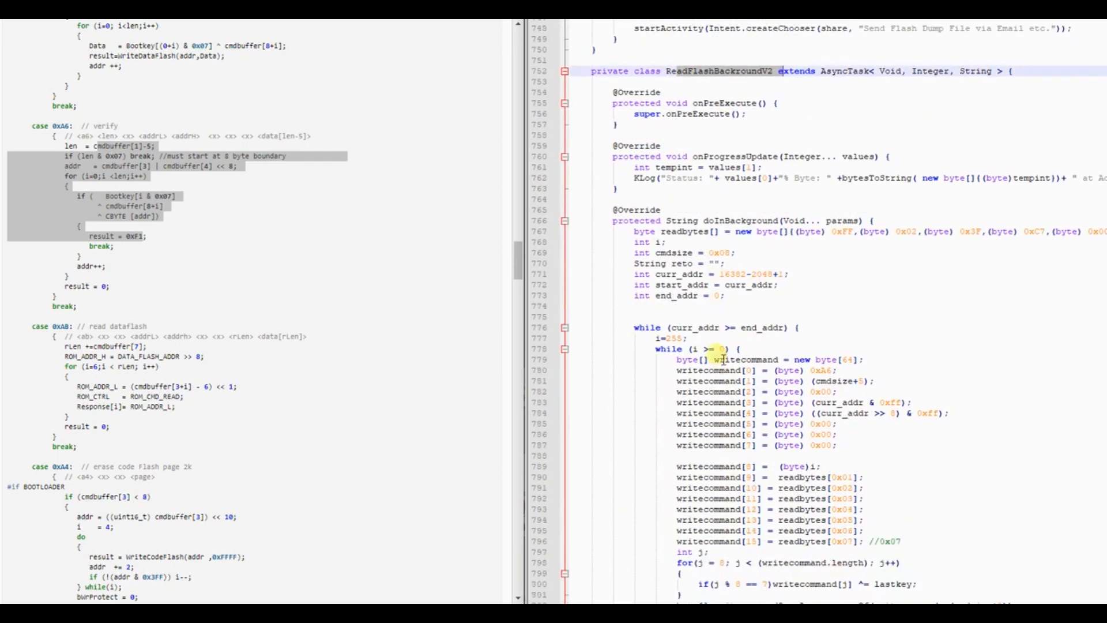
scroll(down, 3)
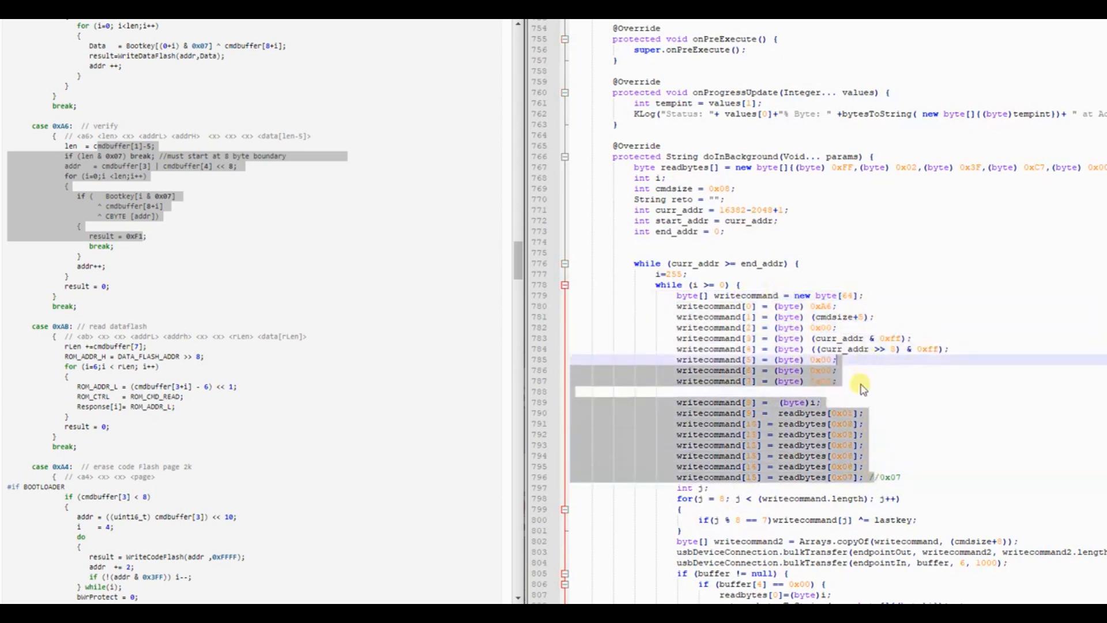
click(837, 380)
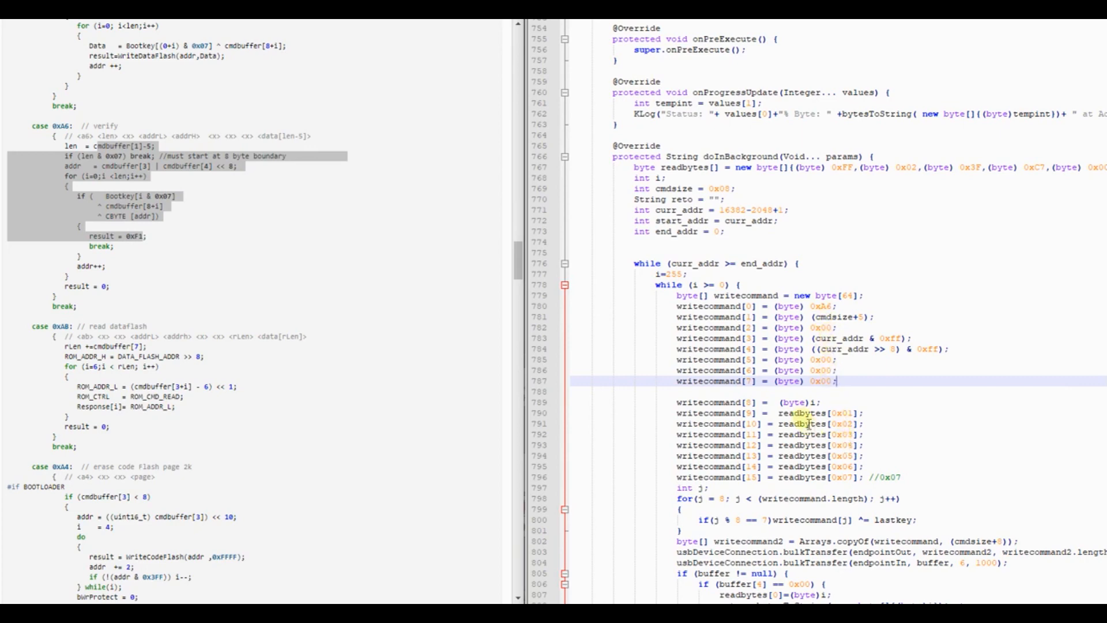
Allow CH55x ProgrammerV2 to use this USB device by default and grant it access.
scroll(down, 3)
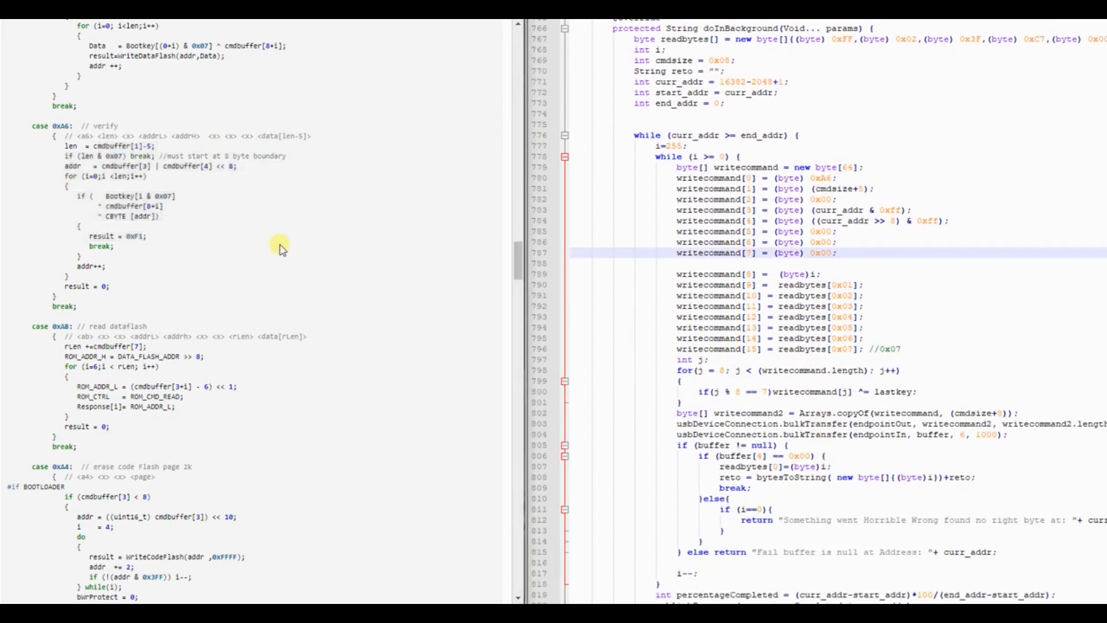
scroll(up, 3)
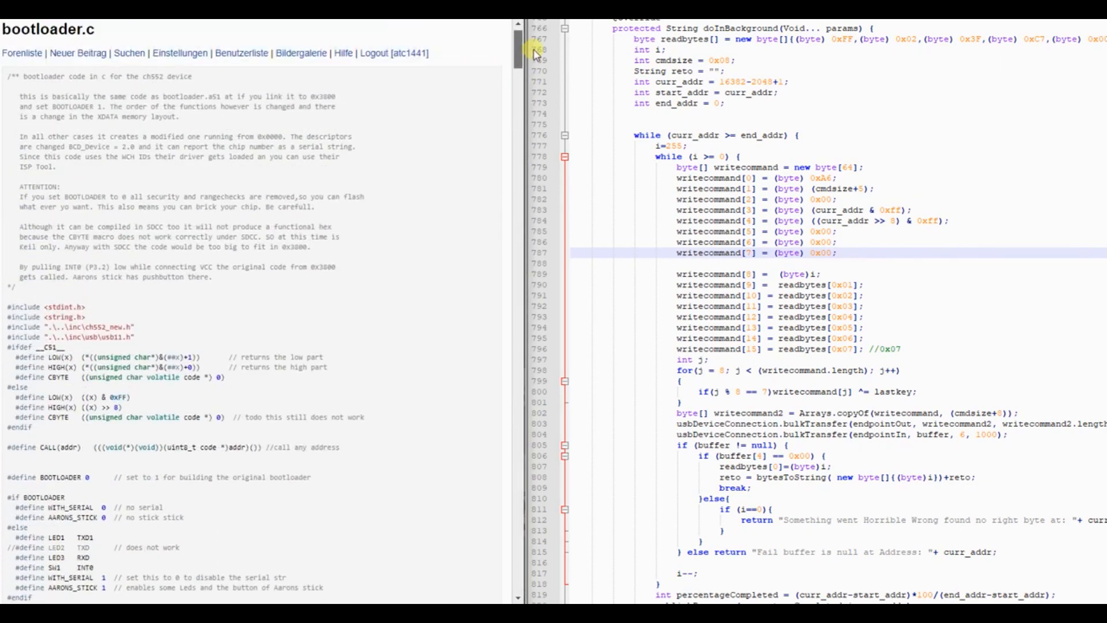
scroll(down, 3)
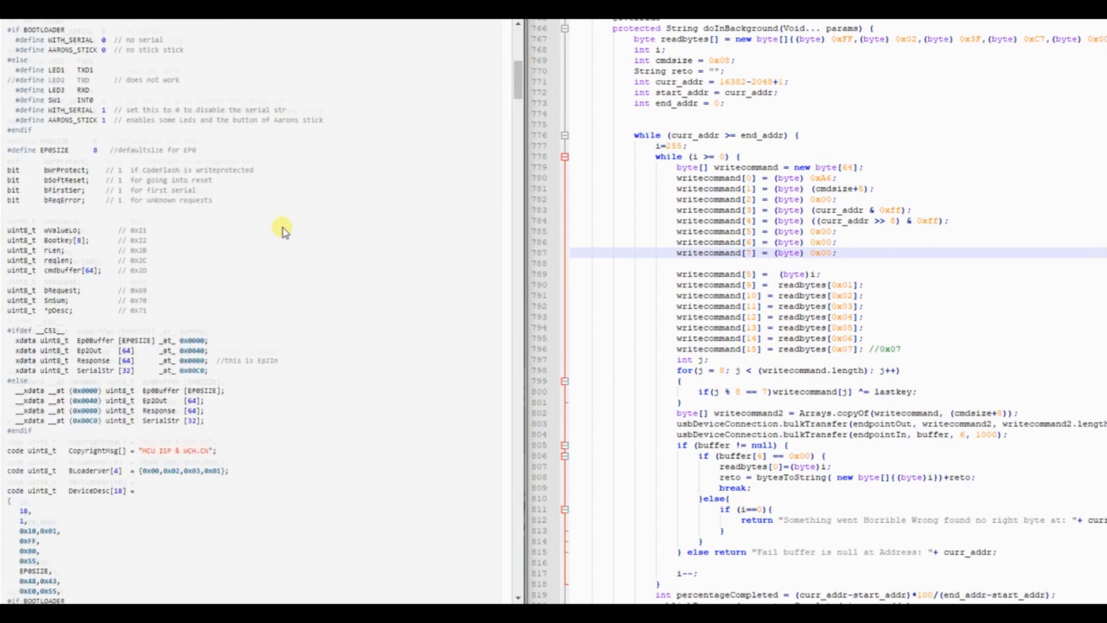
scroll(down, 3)
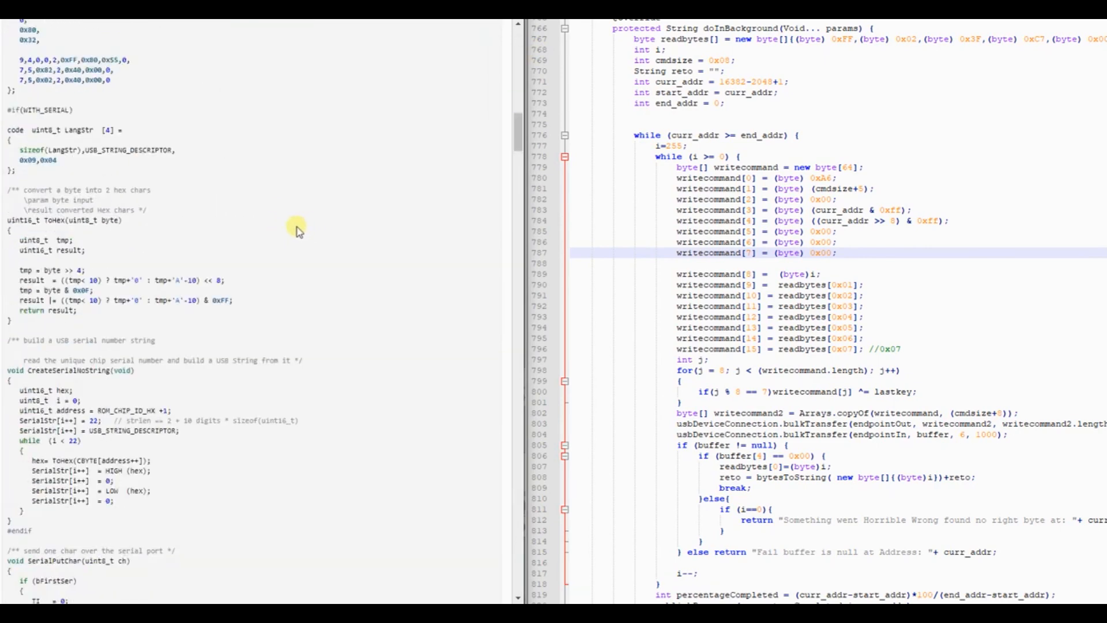
mouse_move(140, 302)
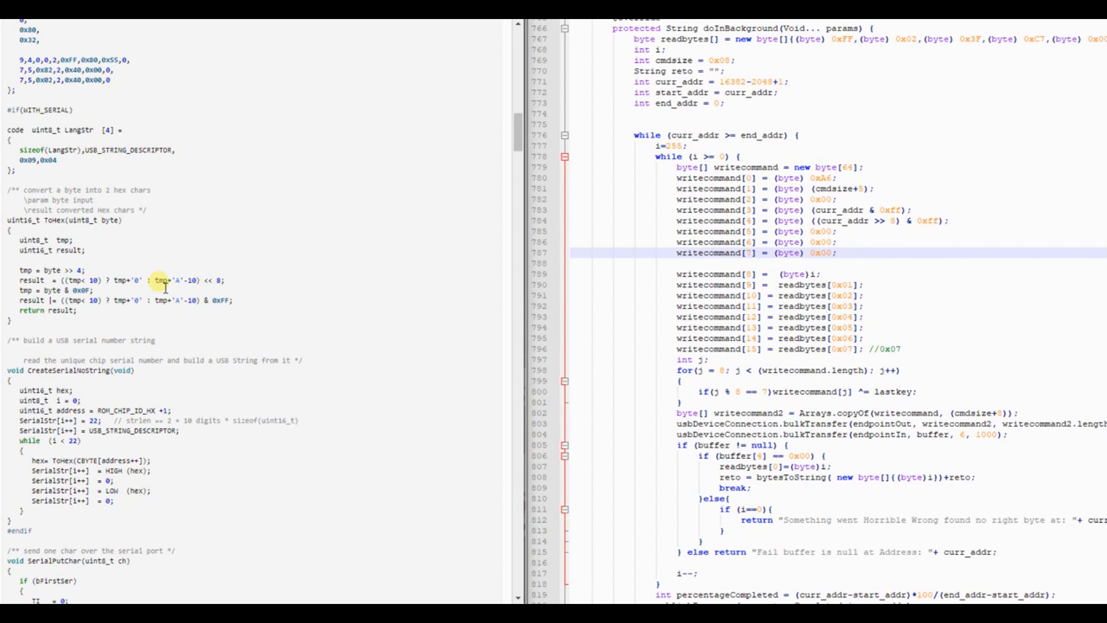
mouse_move(189, 387)
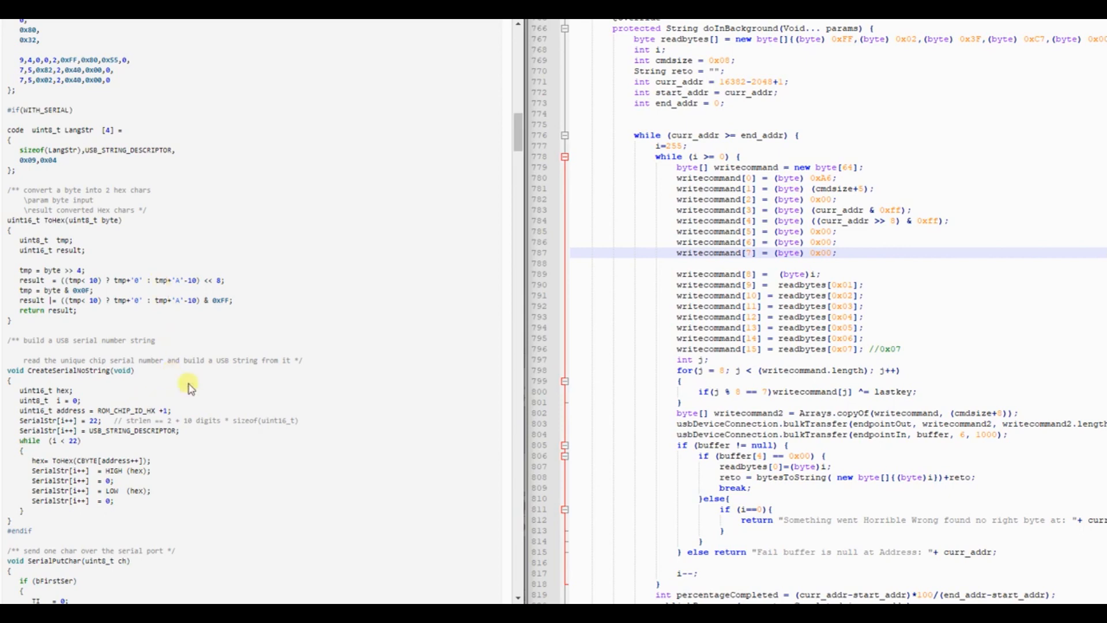
scroll(down, 3)
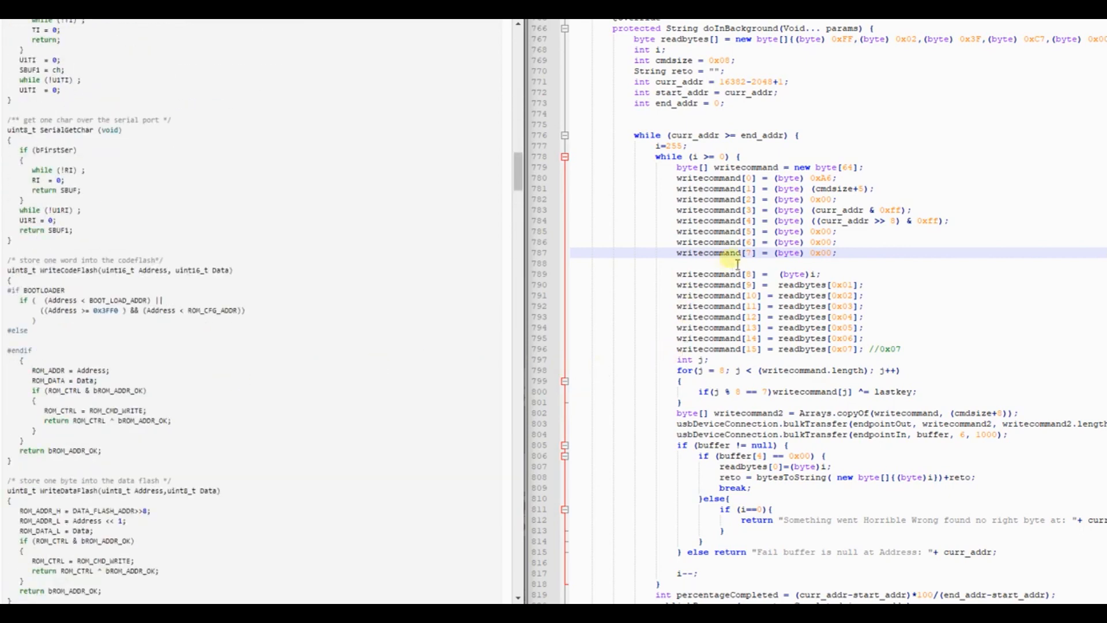
mouse_move(187, 262)
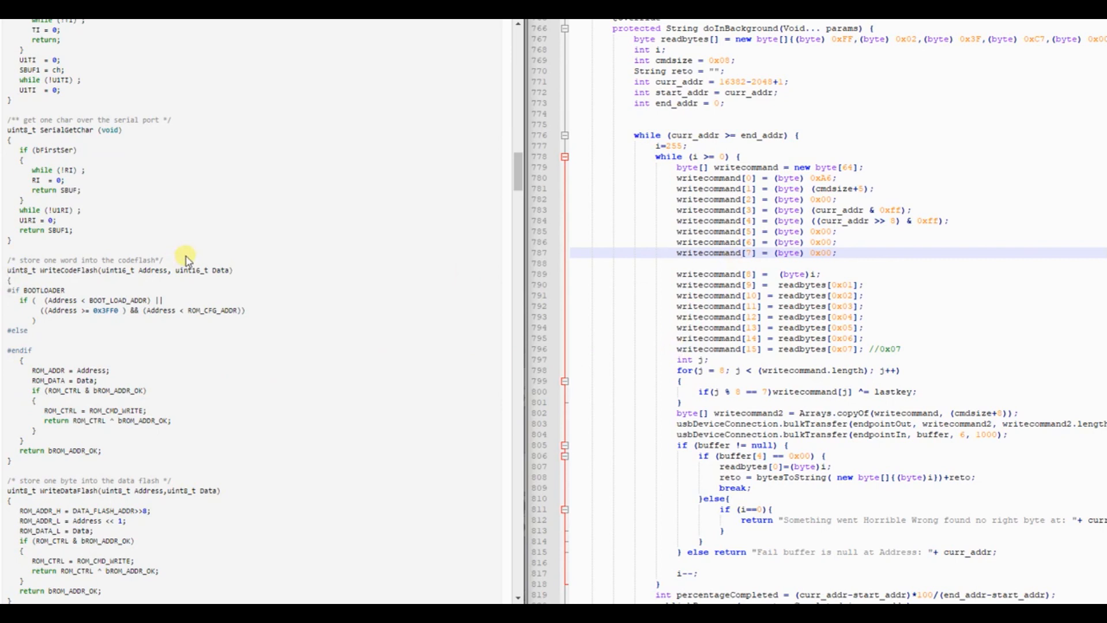
mouse_move(137, 197)
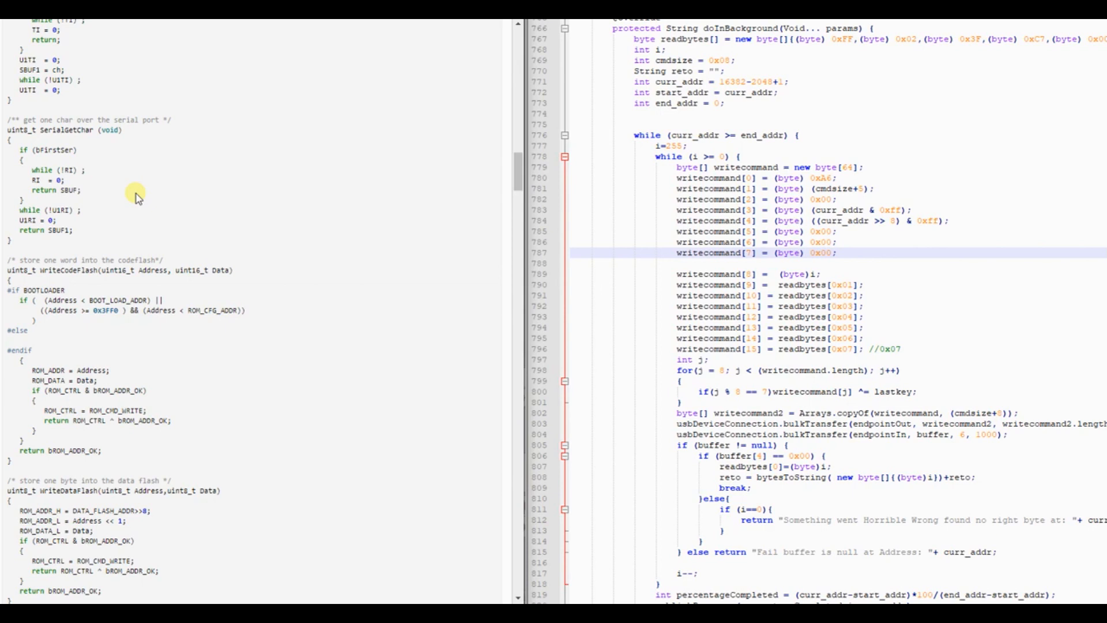
mouse_move(139, 215)
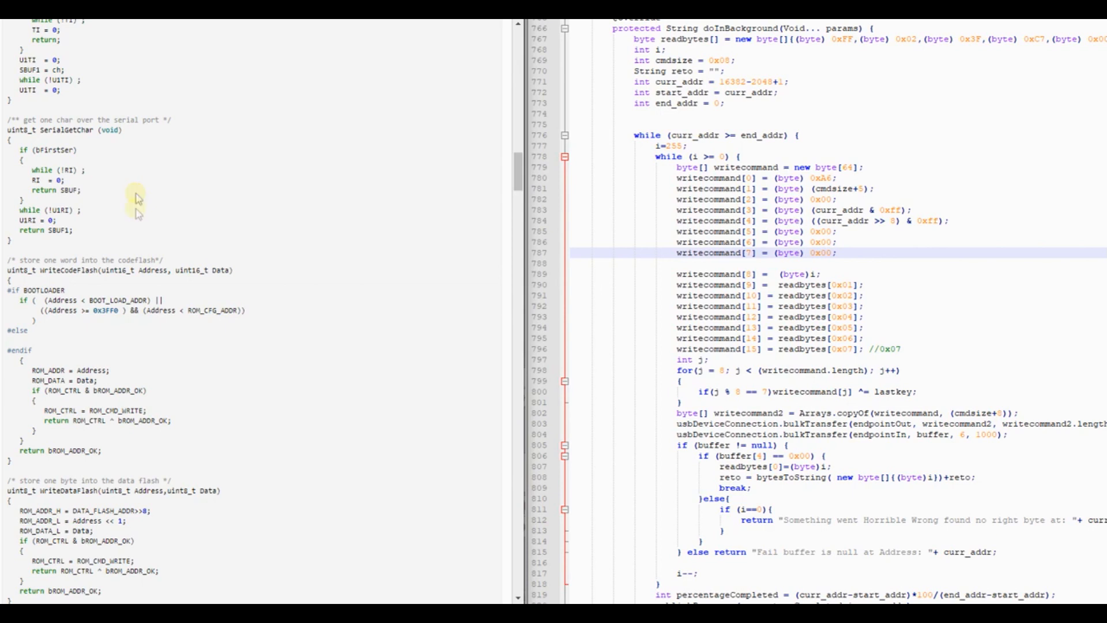
mouse_move(234, 325)
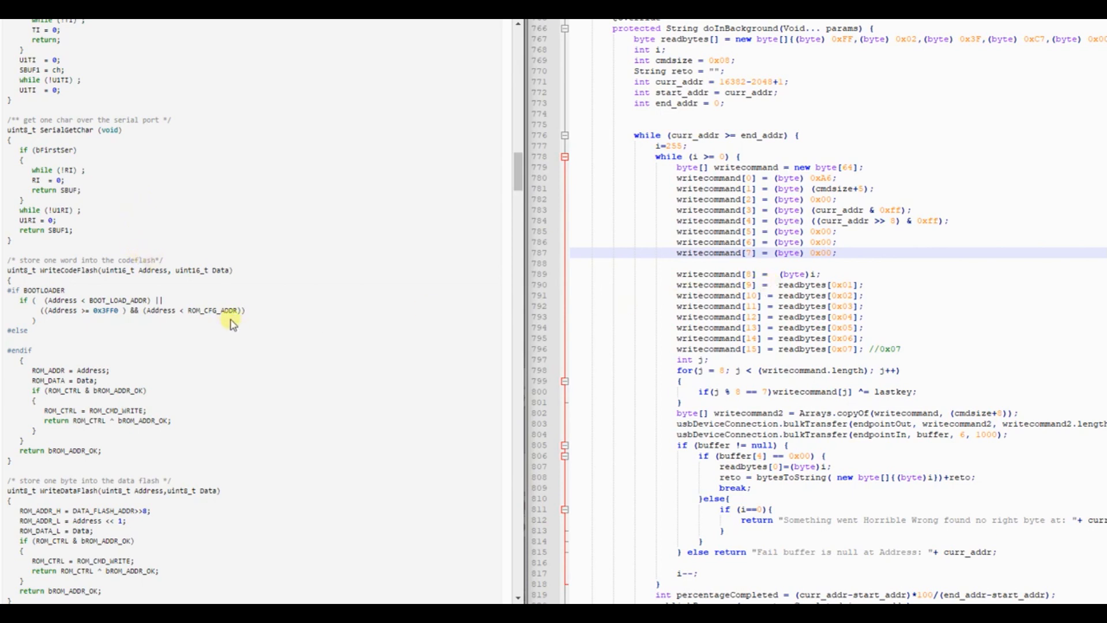
mouse_move(250, 266)
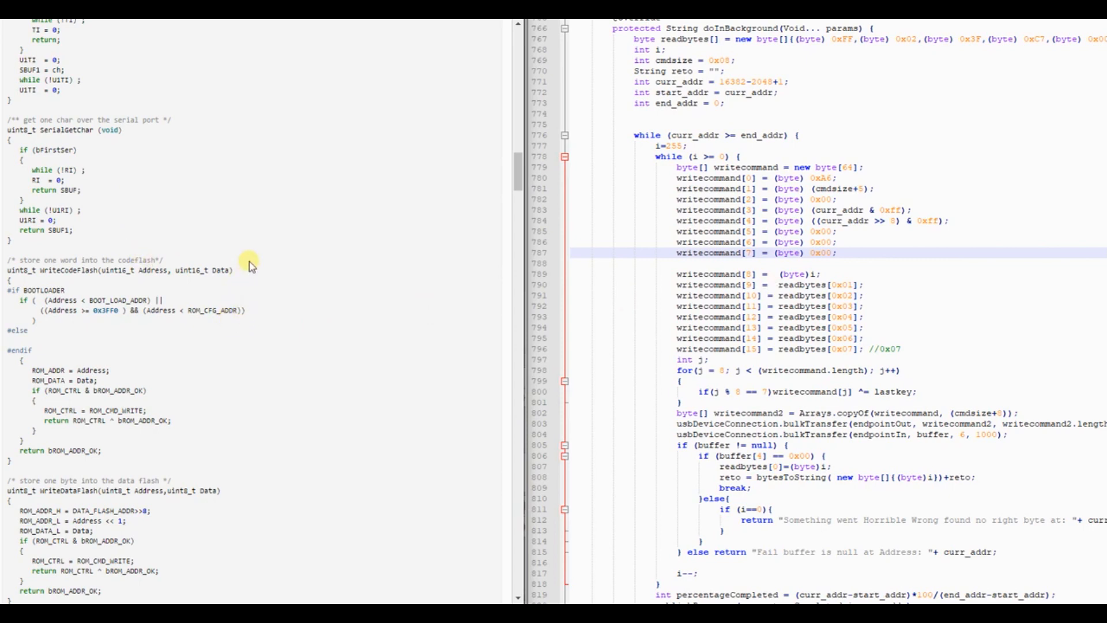
mouse_move(265, 446)
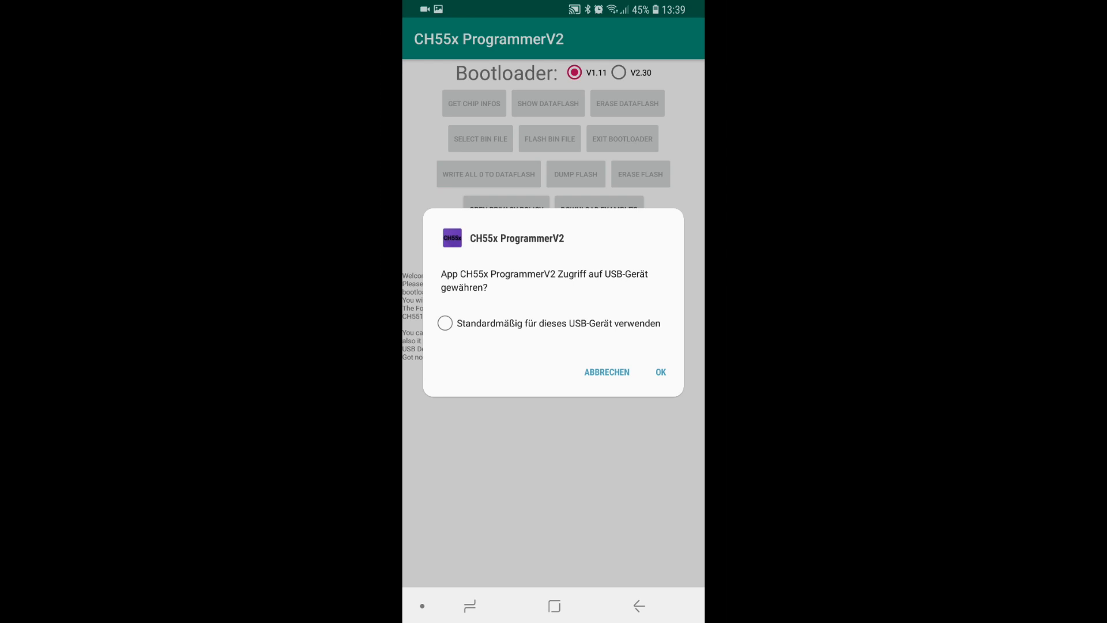
click(445, 323)
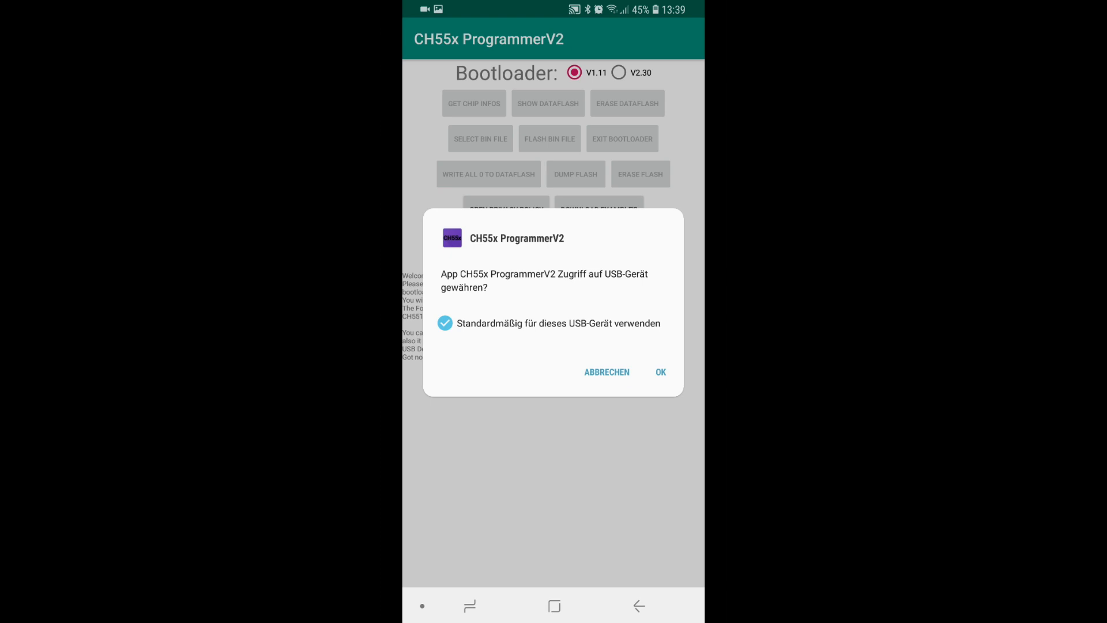
click(660, 372)
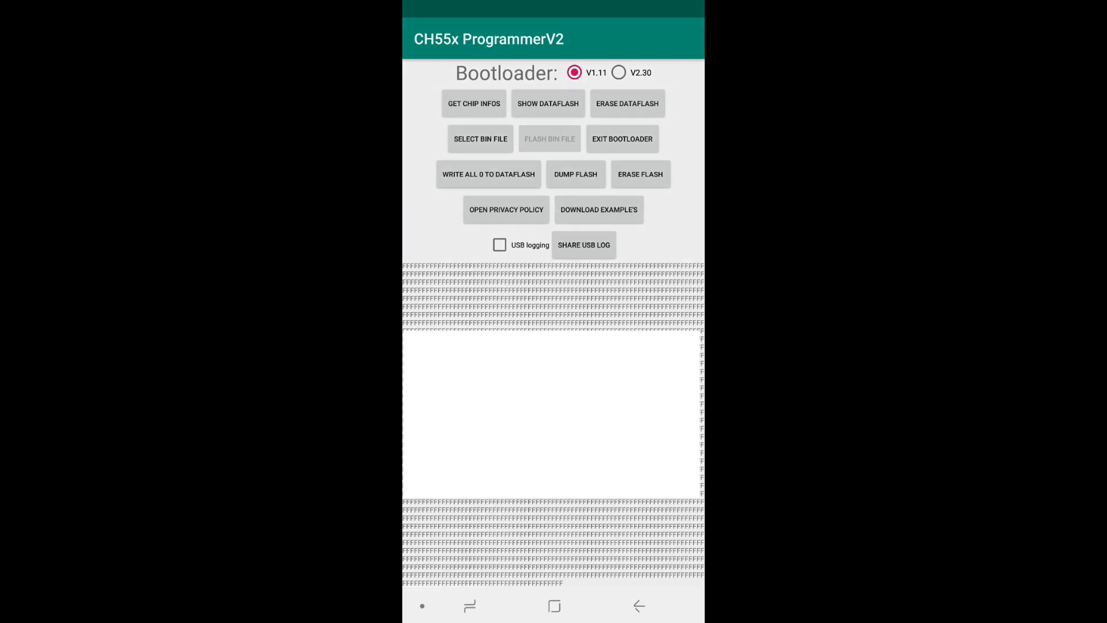
Dump the chip's flash so the log fills with the hex readout of FF bytes.
click(583, 245)
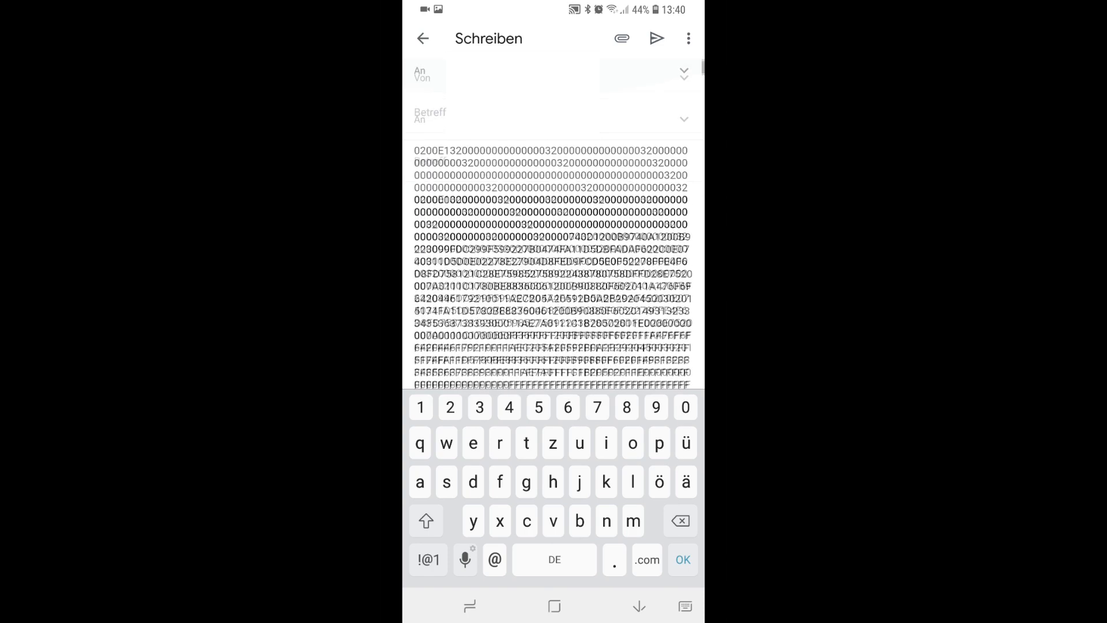
Scroll through the Gmail compose body holding the flash dump hex.
scroll(down, 3)
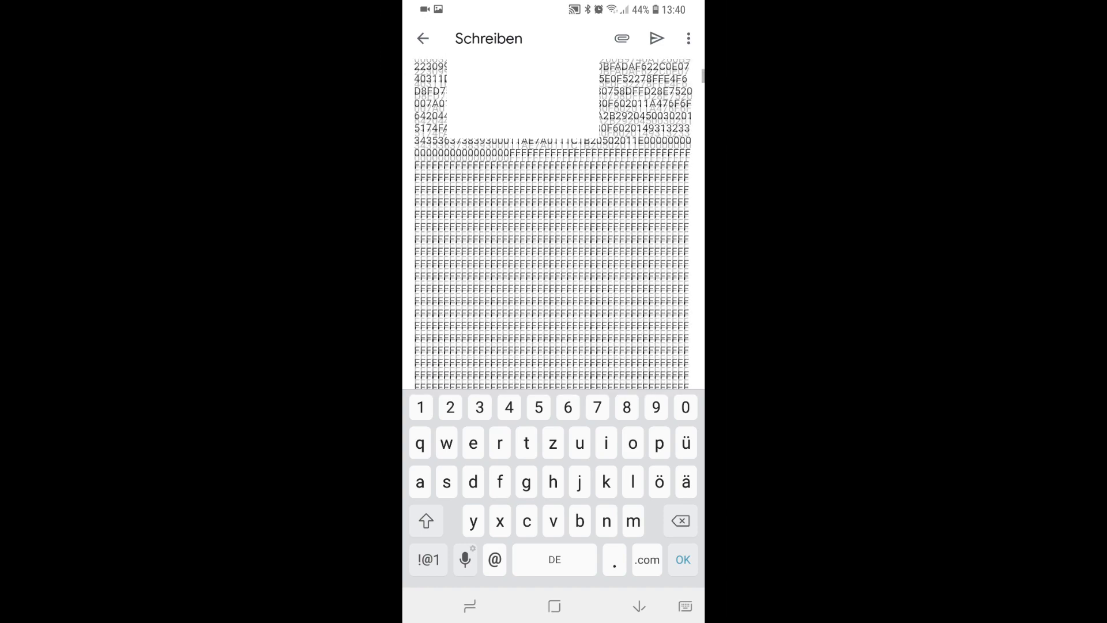
scroll(down, 3)
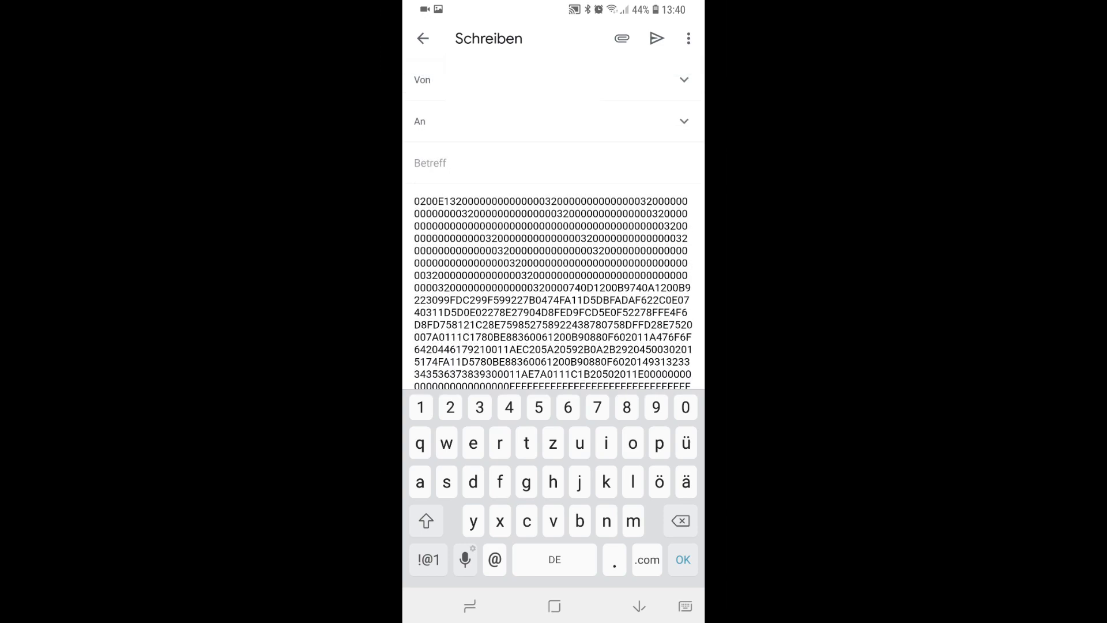